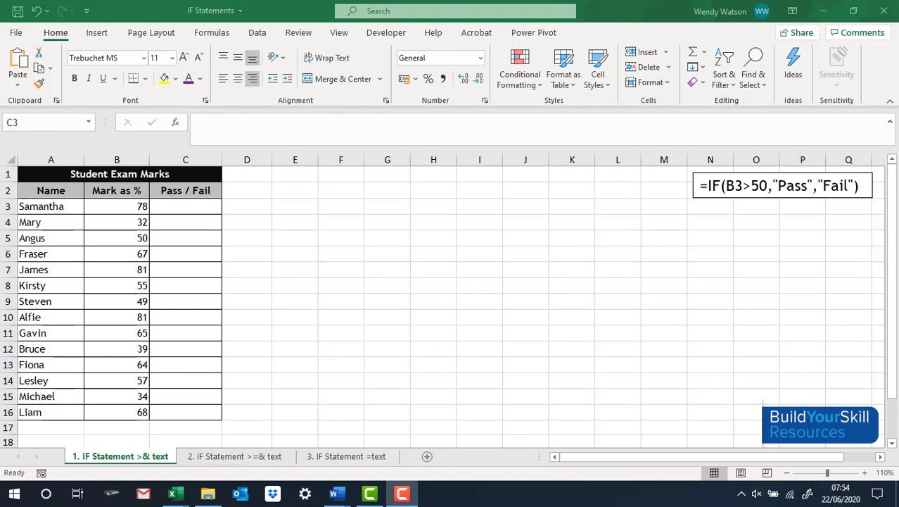
{"action": "mouse_move", "coordinate": [360, 321]}
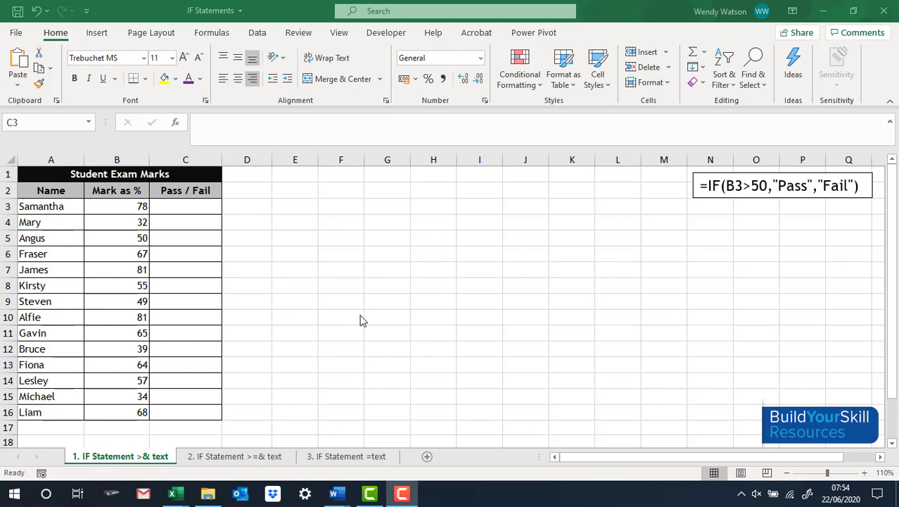
{"action": "mouse_move", "coordinate": [181, 280]}
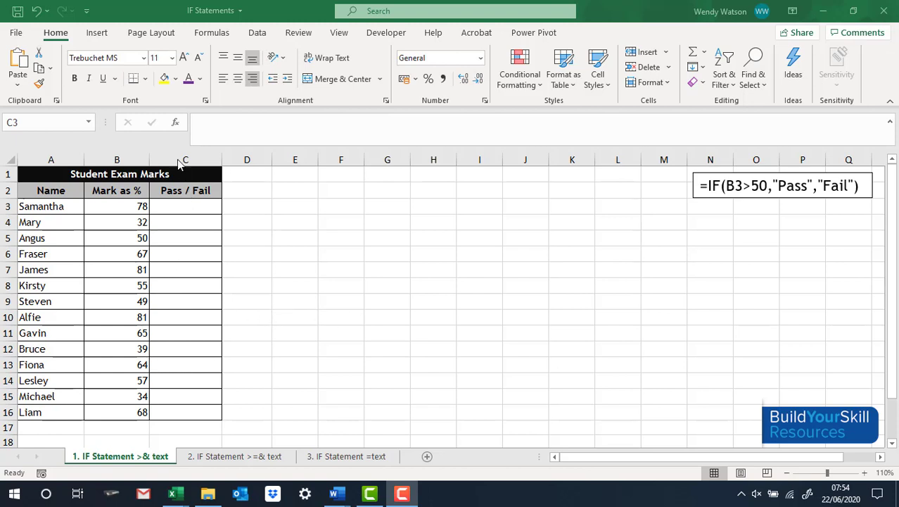
- Begin =IF(B3>50, in cell C3, referencing the first mark B3 in the condition
{"action": "left_click", "coordinate": [185, 205]}
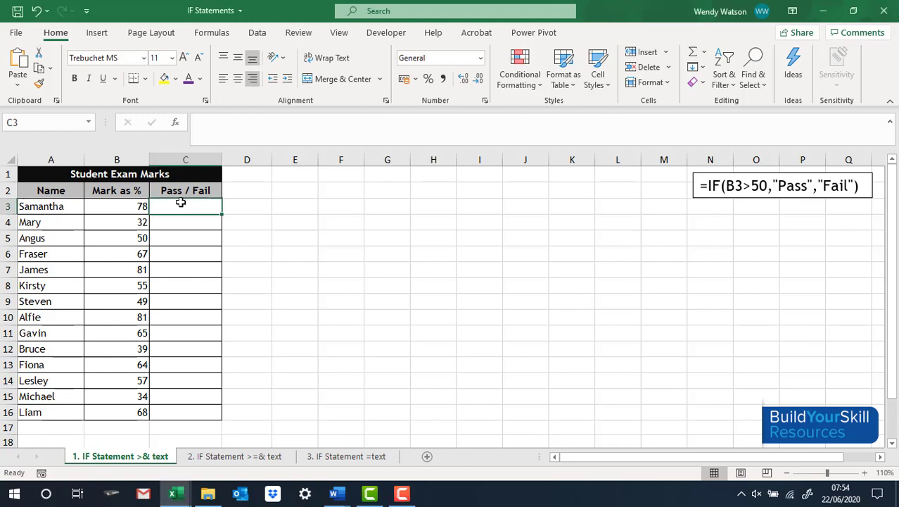
{"action": "mouse_move", "coordinate": [182, 257]}
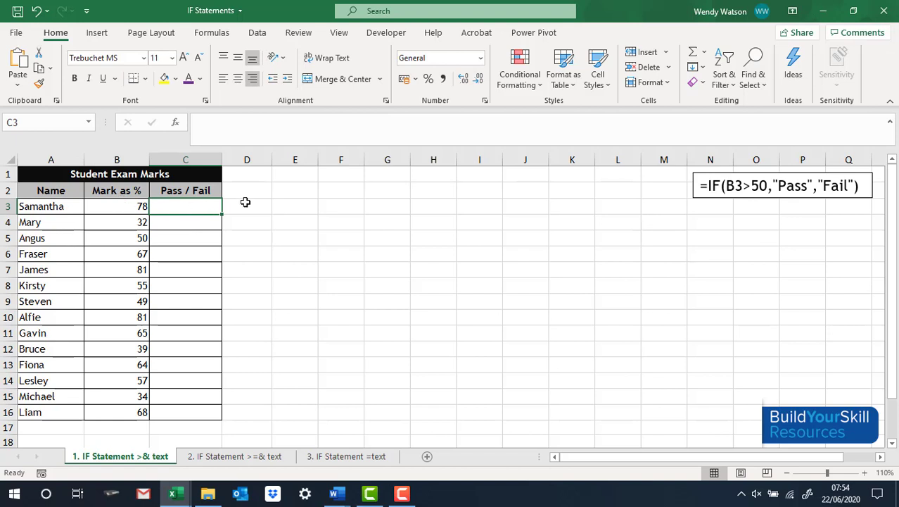
{"action": "type", "text": "="}
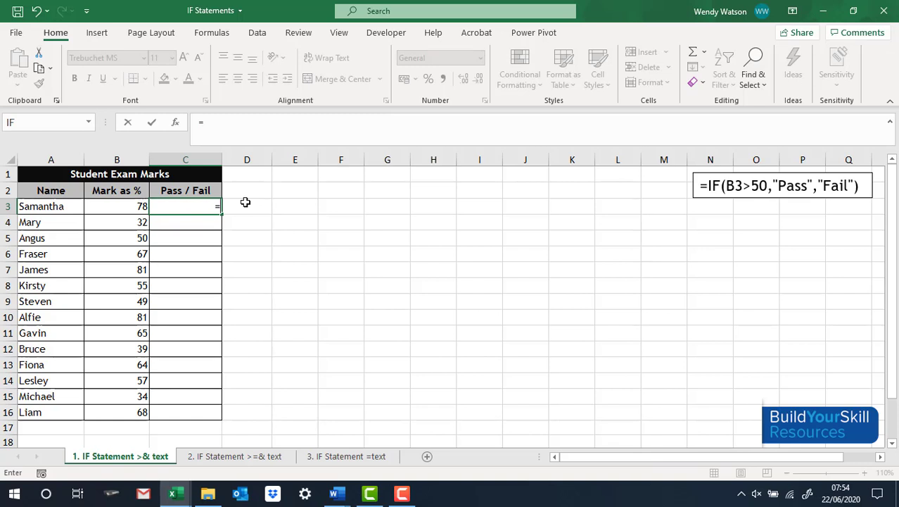
{"action": "type", "text": "I"}
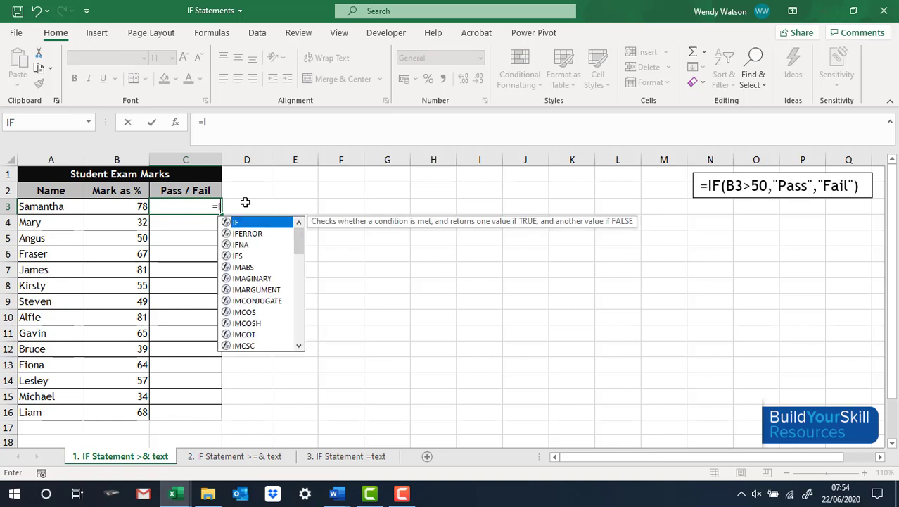
{"action": "type", "text": "F"}
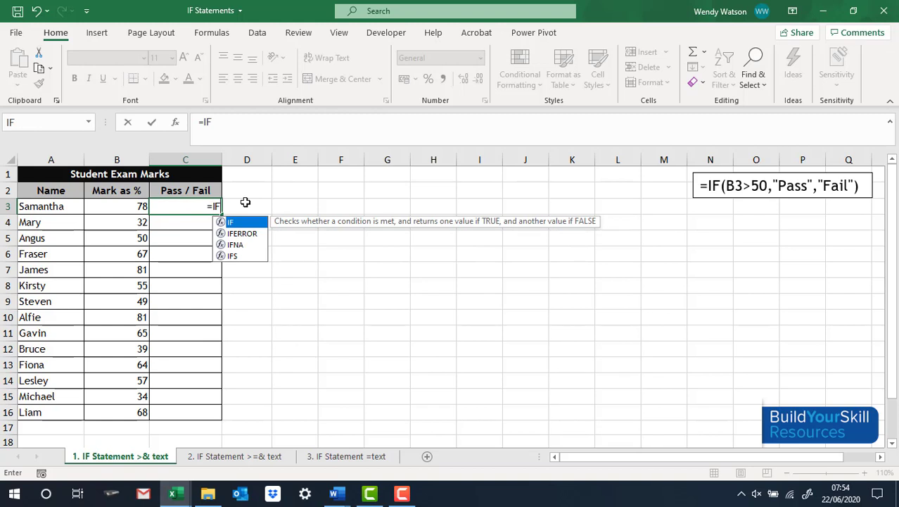
{"action": "mouse_move", "coordinate": [242, 232]}
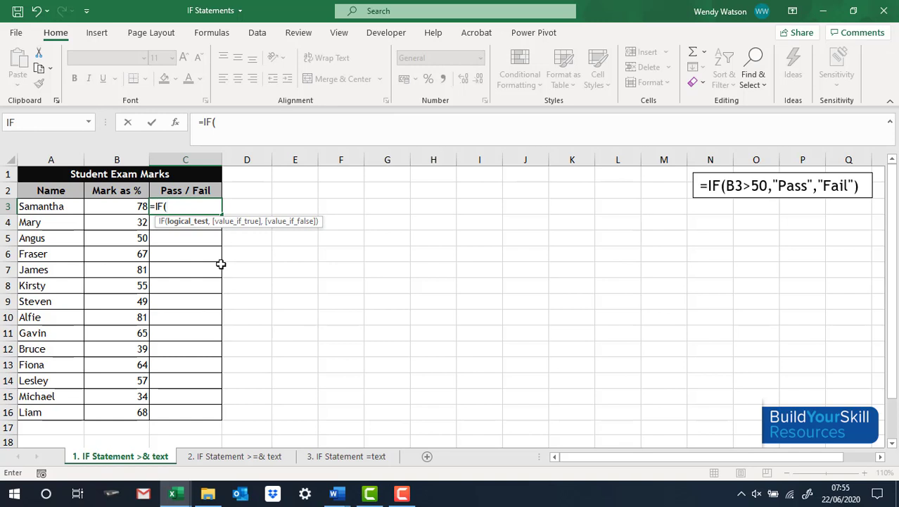
{"action": "mouse_move", "coordinate": [104, 202]}
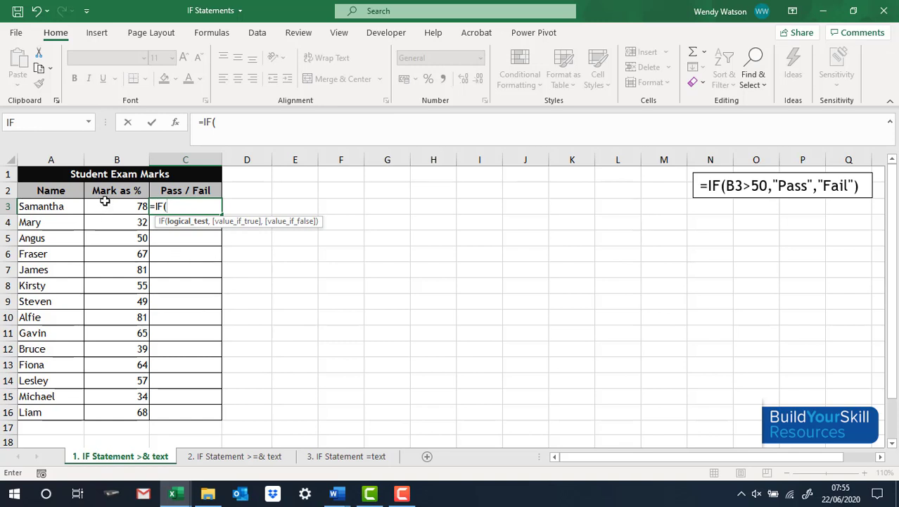
{"action": "left_click", "coordinate": [117, 206]}
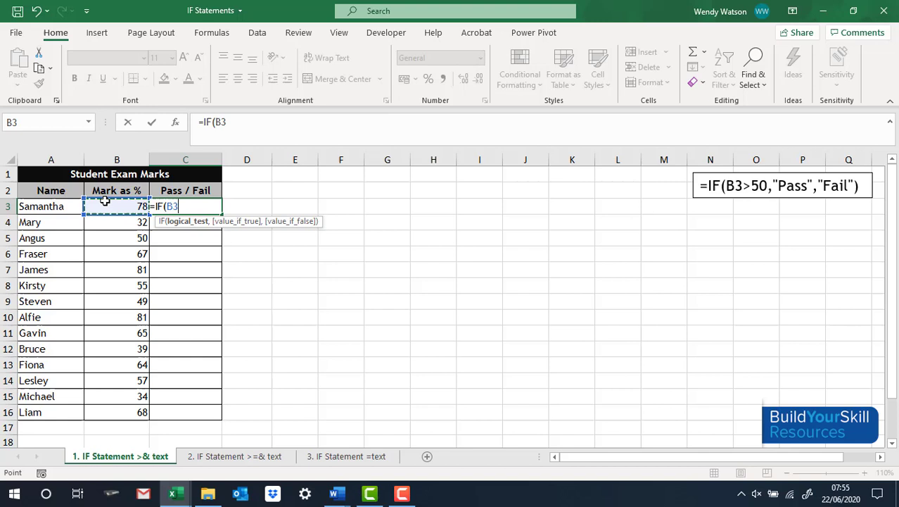
{"action": "type", "text": ">"}
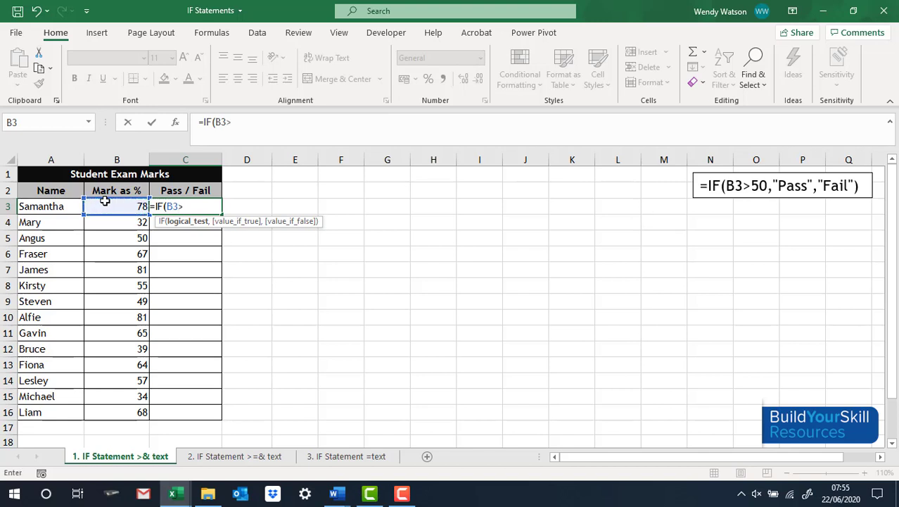
{"action": "type", "text": "50"}
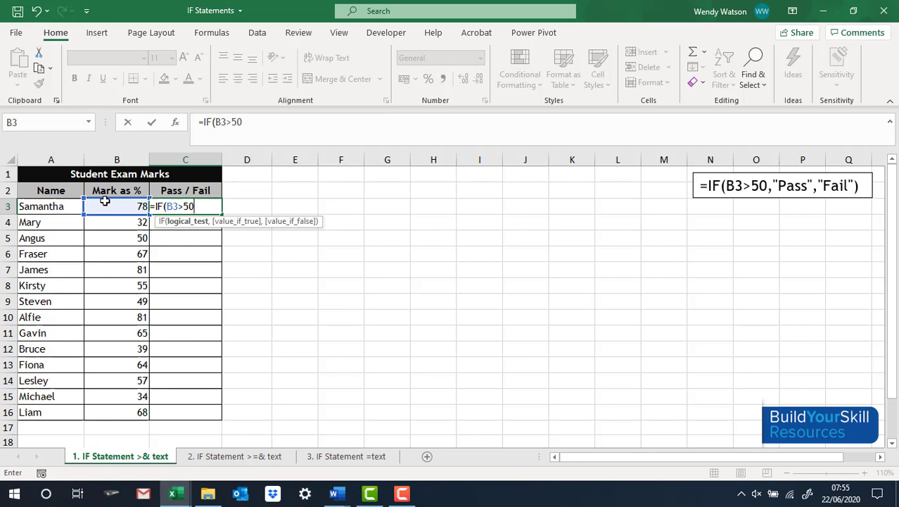
{"action": "type", "text": ","}
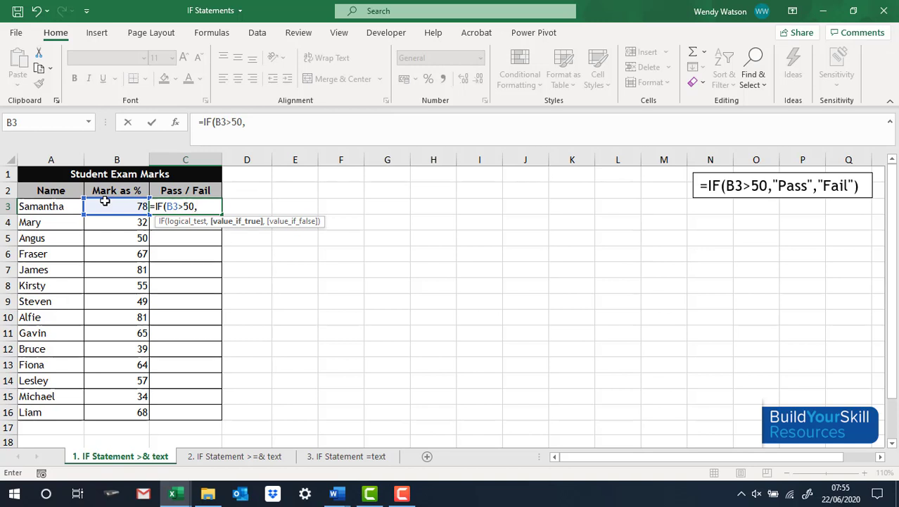
- Add the results "Pass","Fail" and fix the mistyped bracket so the formula reads =IF(B3>50,"Pass","Fail")
{"action": "type", "text": "\"P"}
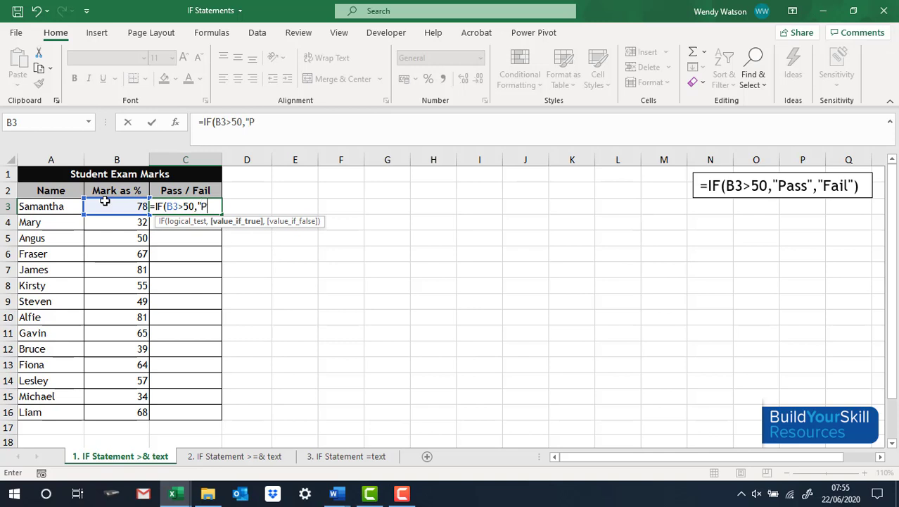
{"action": "type", "text": "ass"}
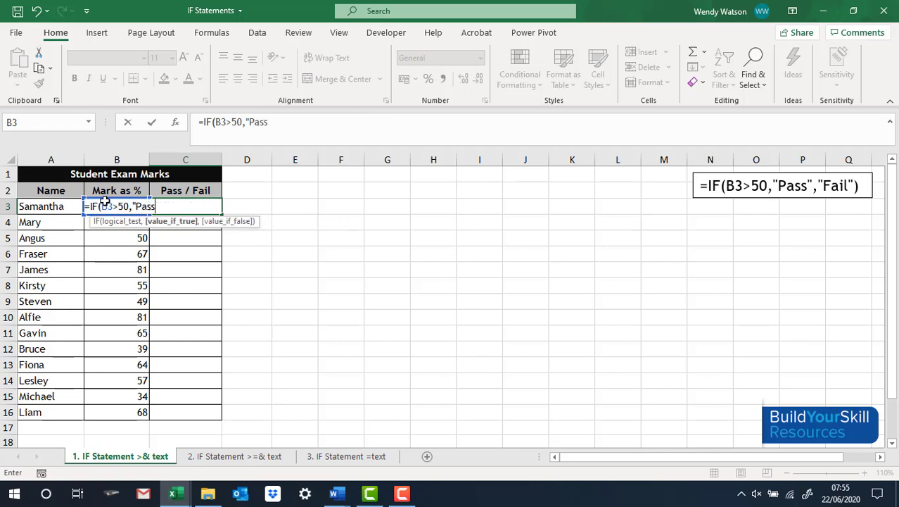
{"action": "type", "text": "\""}
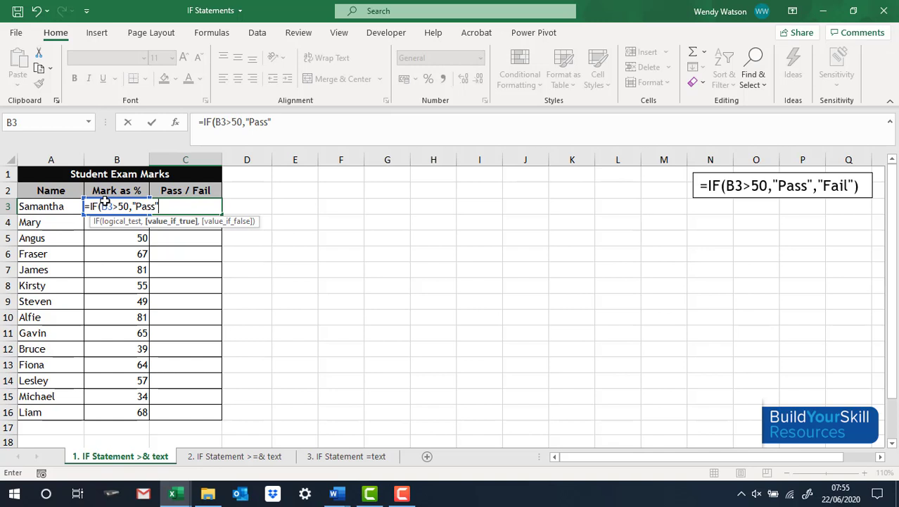
{"action": "type", "text": ","}
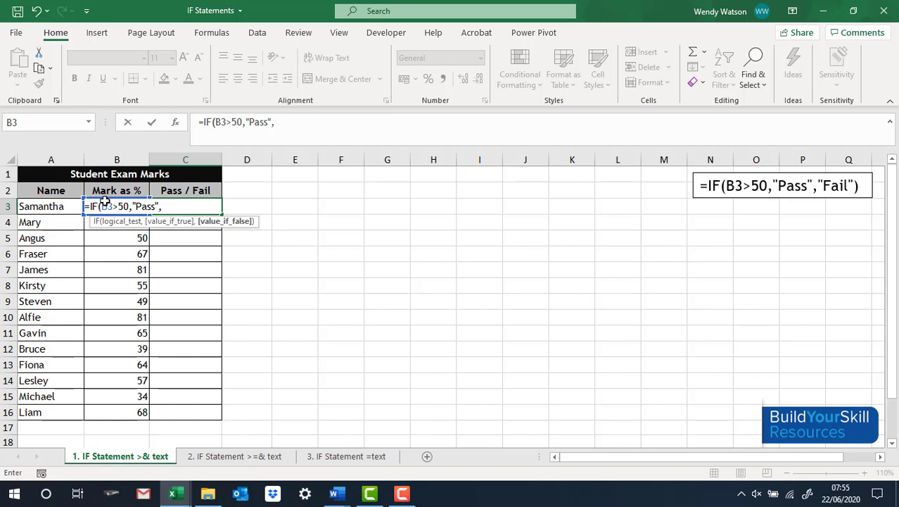
{"action": "type", "text": "\"F"}
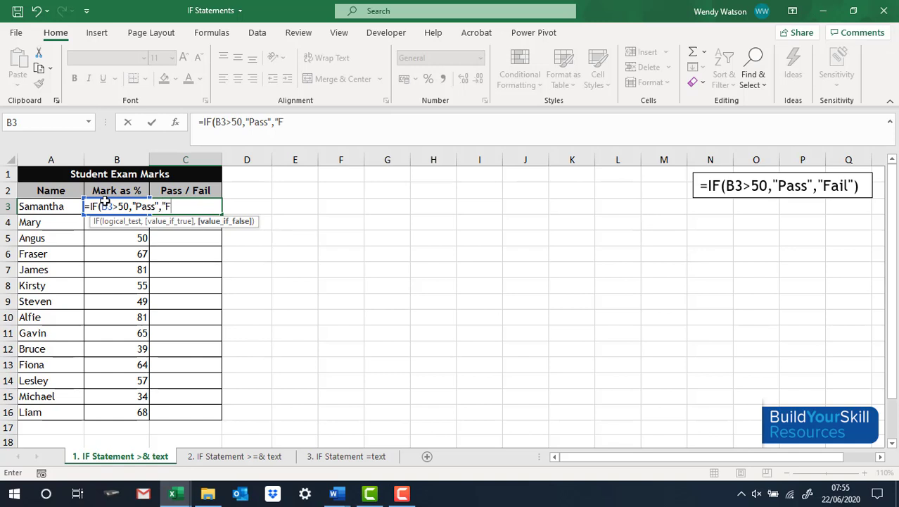
{"action": "type", "text": "ail"}
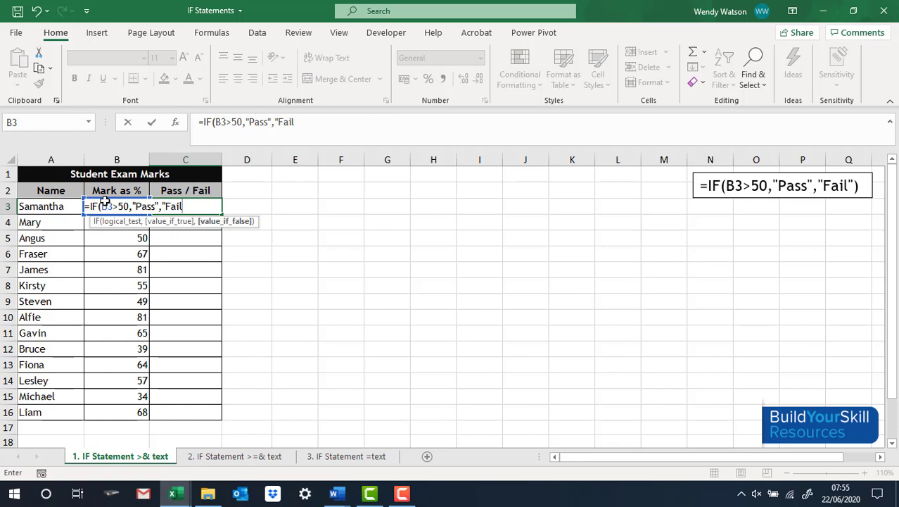
{"action": "type", "text": "("}
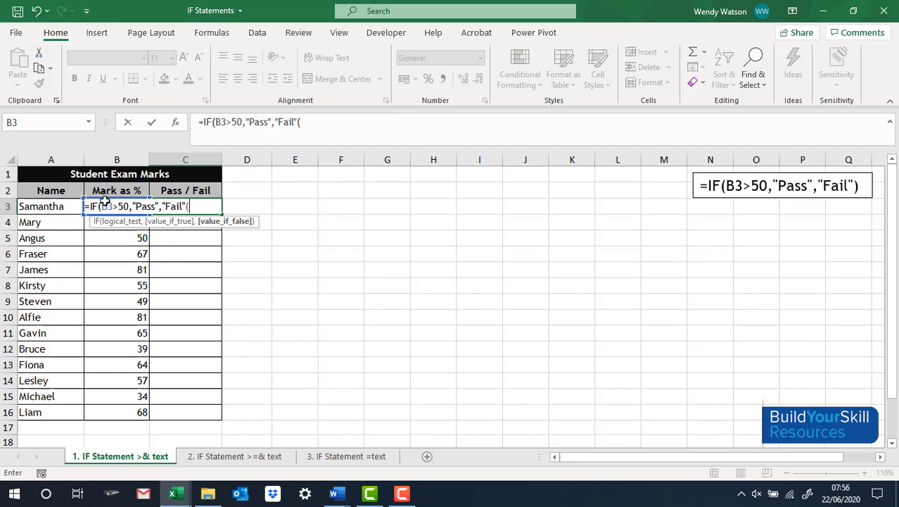
{"action": "key", "text": "backspace"}
{"action": "type", "text": ")"}
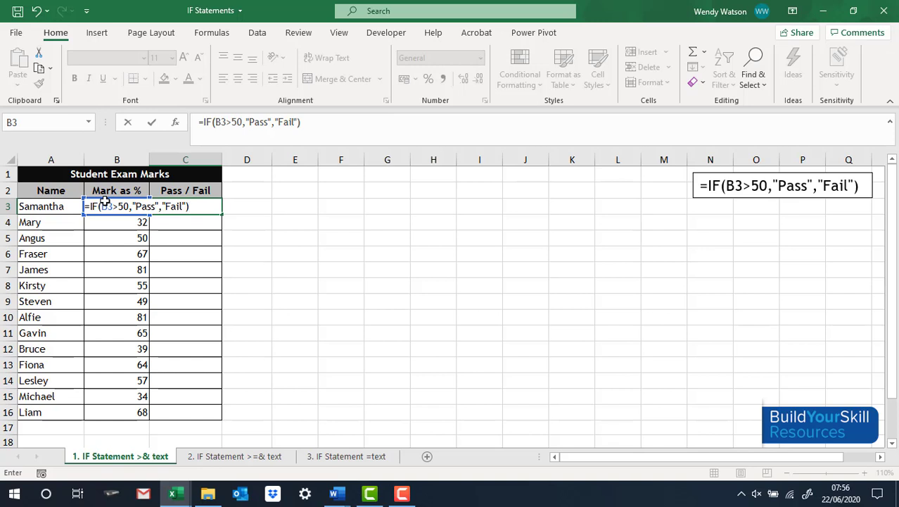
- Confirm C3, fill the formula down to C16, then clear the Pass / Fail column again
{"action": "key", "text": "Return"}
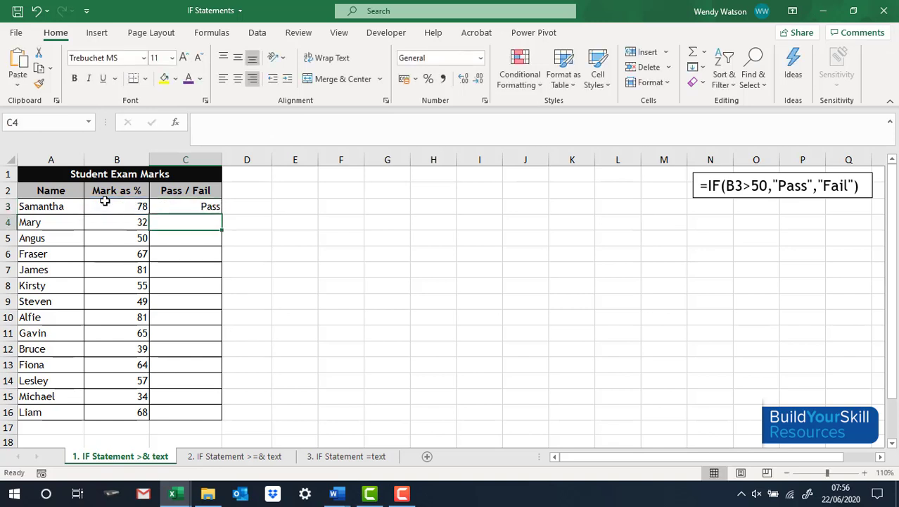
{"action": "left_click", "coordinate": [186, 205]}
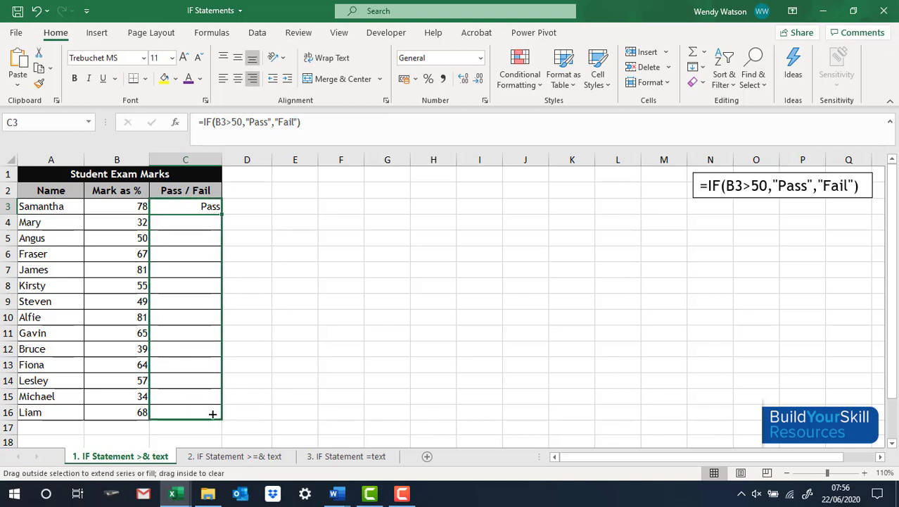
{"action": "left_click_drag", "start_coordinate": [212, 206], "coordinate": [213, 413]}
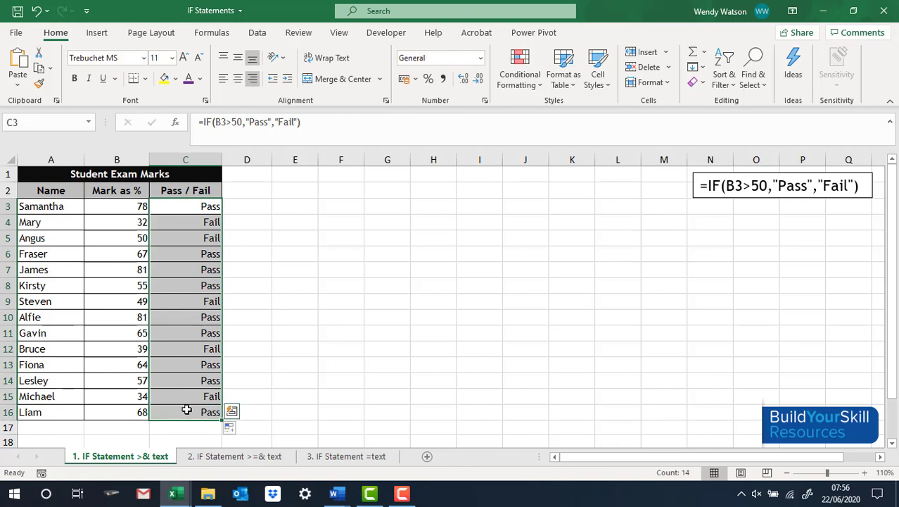
{"action": "key", "text": "Delete"}
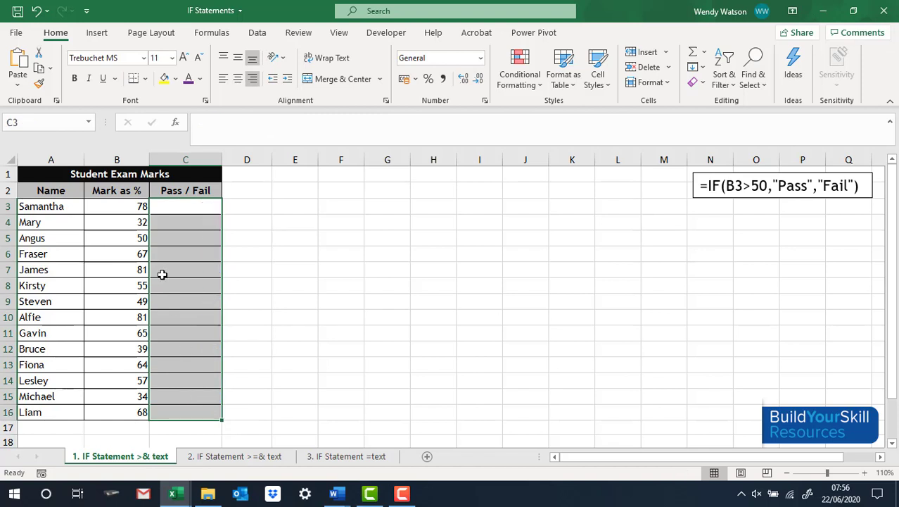
{"action": "mouse_move", "coordinate": [188, 245]}
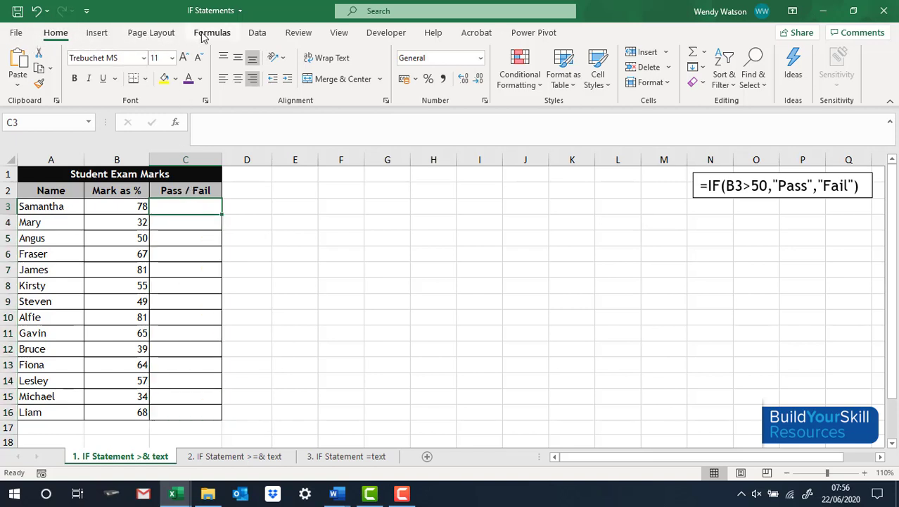
- Insert an IF function into Samantha's cell C3 via Insert Function, searching for IF
{"action": "left_click", "coordinate": [211, 33]}
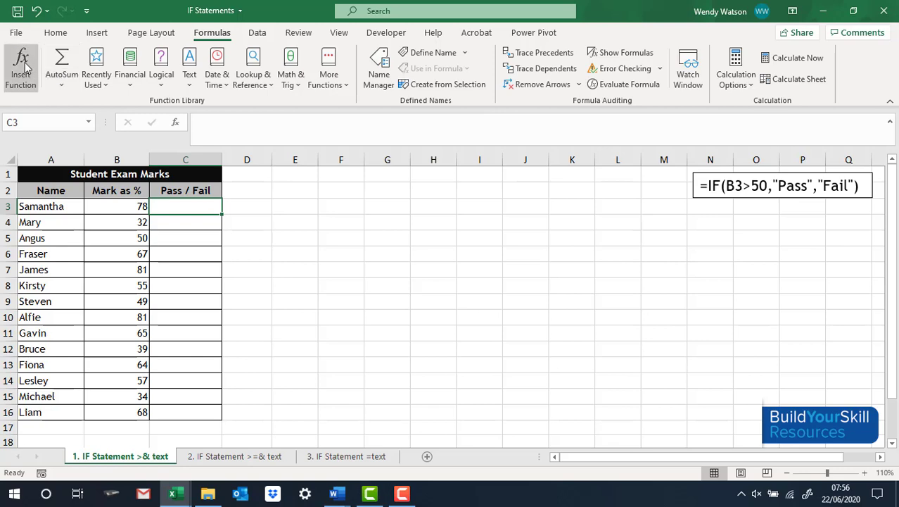
{"action": "left_click", "coordinate": [20, 64]}
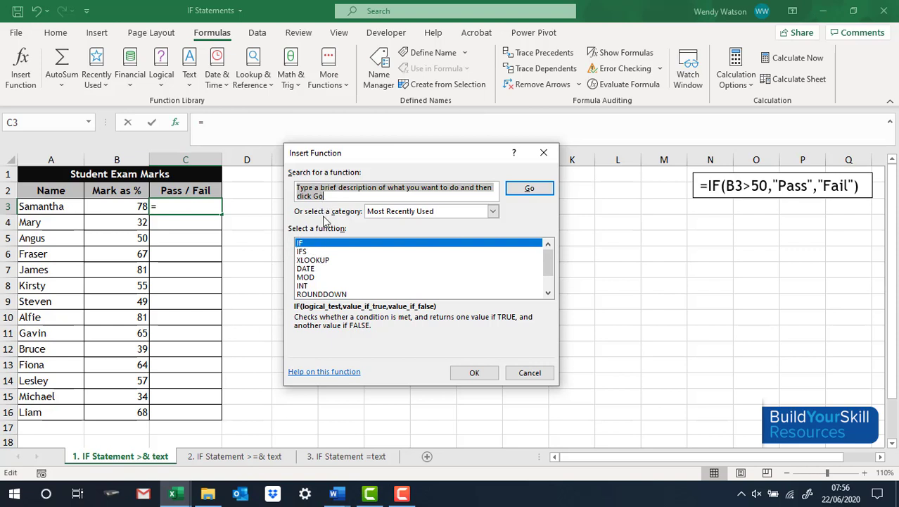
{"action": "type", "text": "IF"}
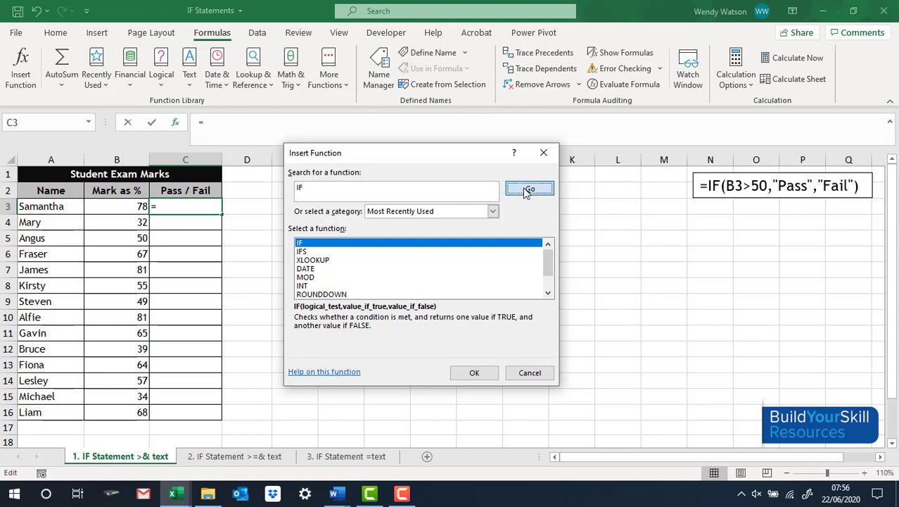
{"action": "left_click", "coordinate": [529, 189]}
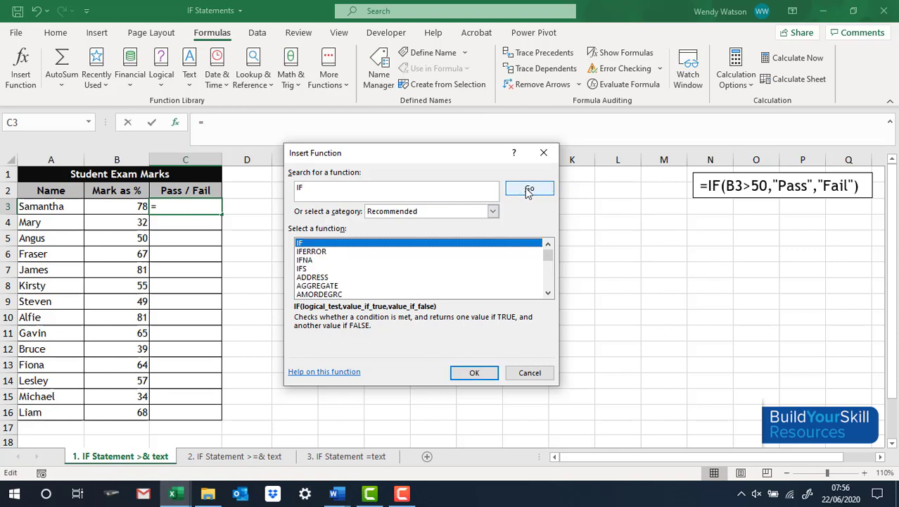
{"action": "mouse_move", "coordinate": [293, 242]}
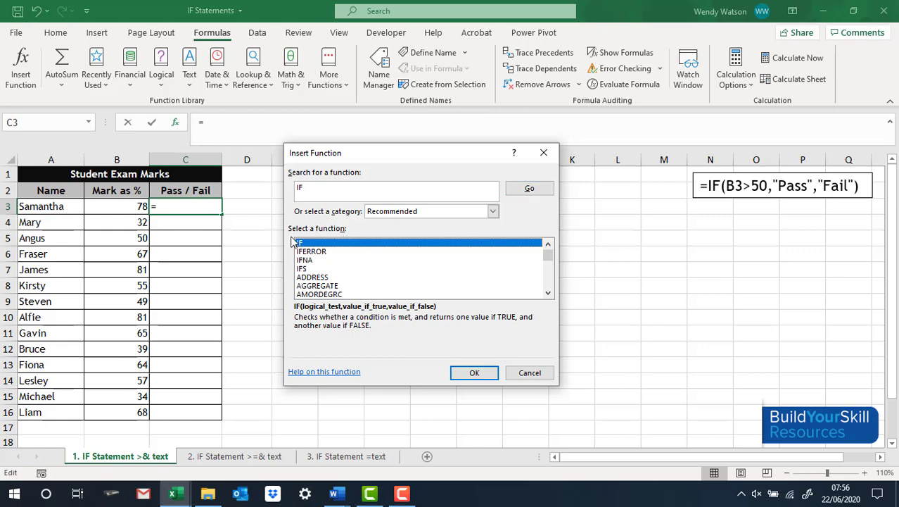
{"action": "mouse_move", "coordinate": [445, 360]}
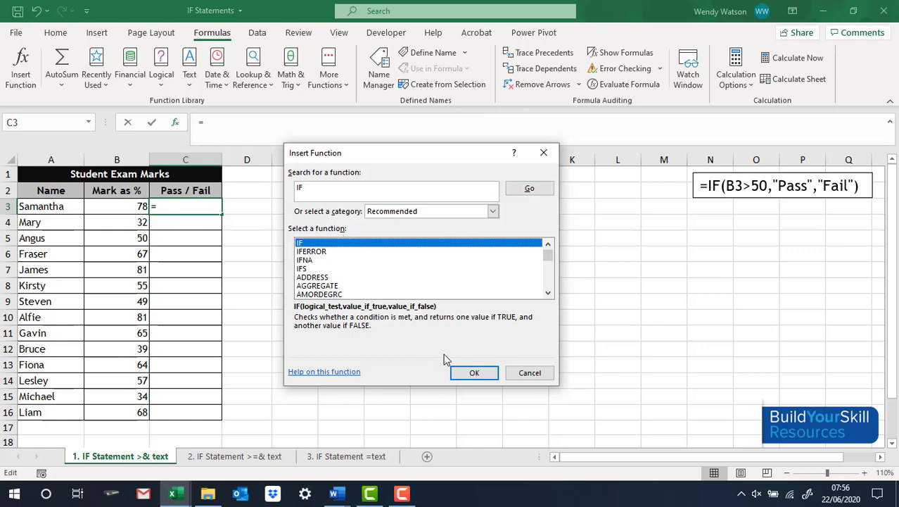
{"action": "left_click", "coordinate": [474, 371]}
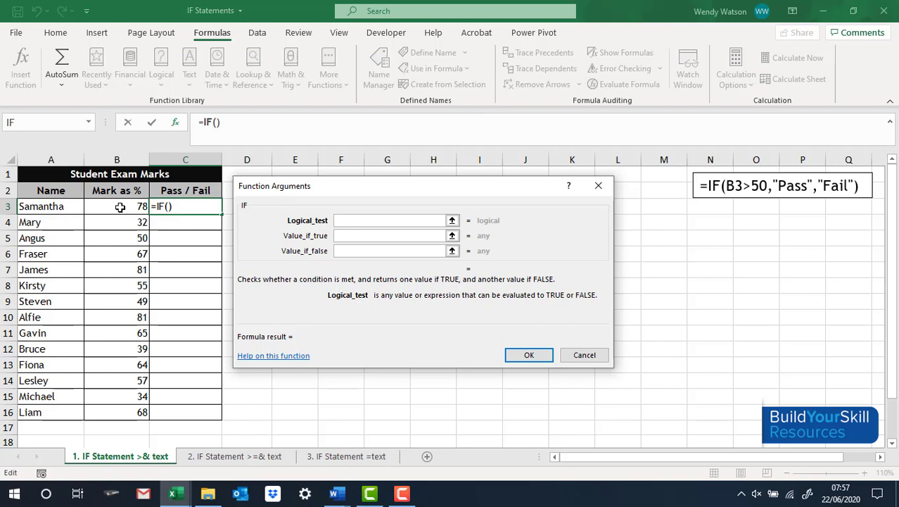
- Fill the arguments B3>50, Pass and Fail and confirm, so Samantha shows Pass
{"action": "left_click", "coordinate": [117, 206]}
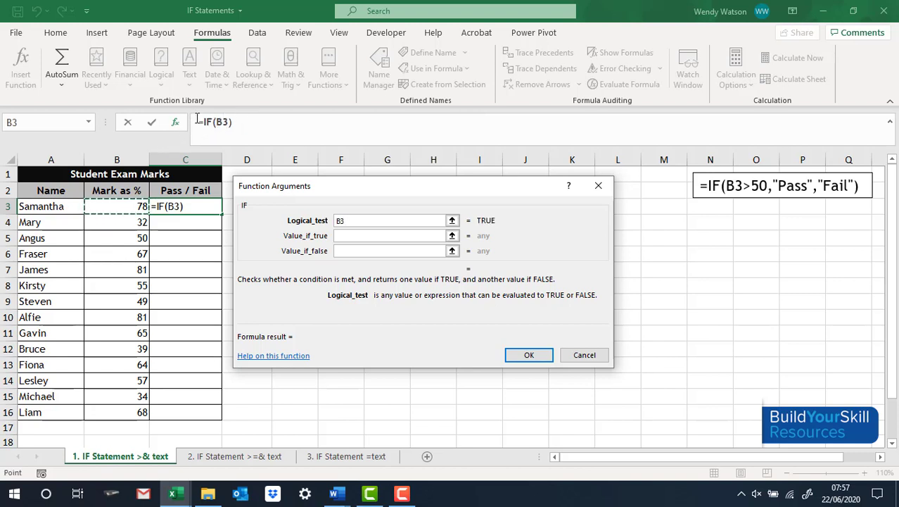
{"action": "mouse_move", "coordinate": [355, 220]}
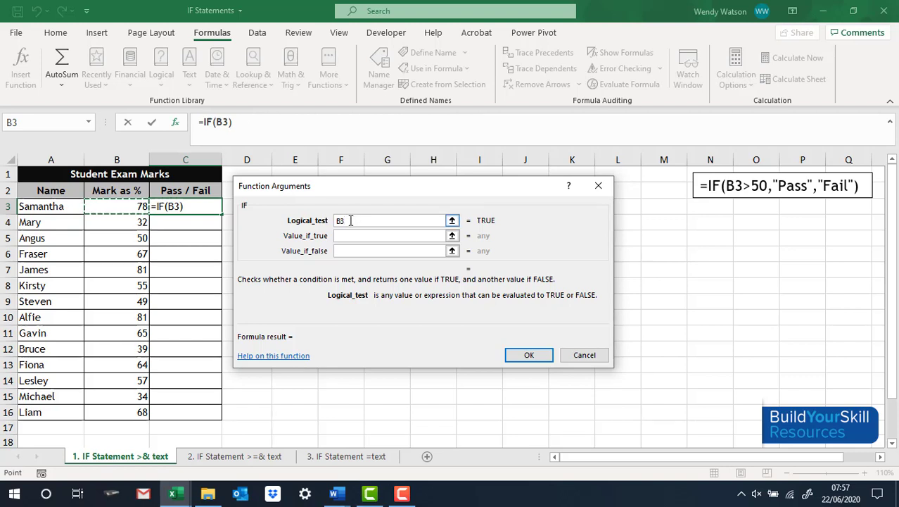
{"action": "type", "text": ">"}
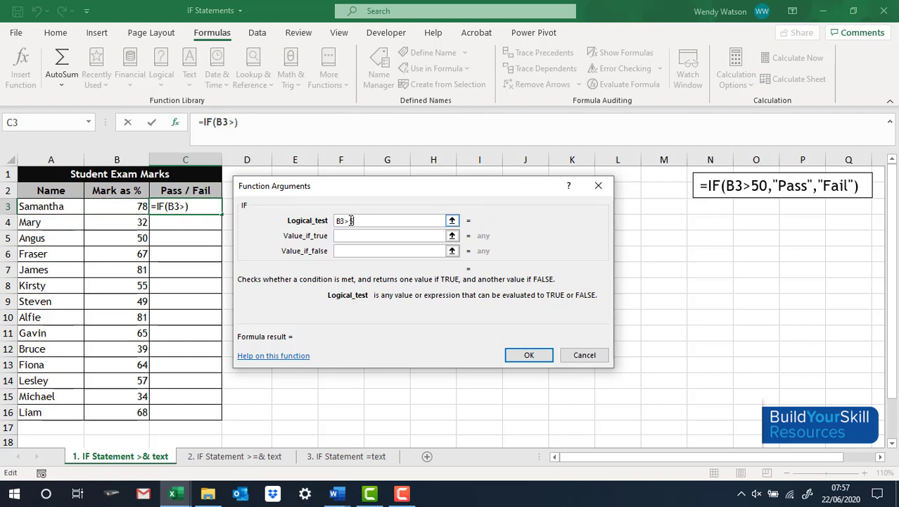
{"action": "type", "text": "50"}
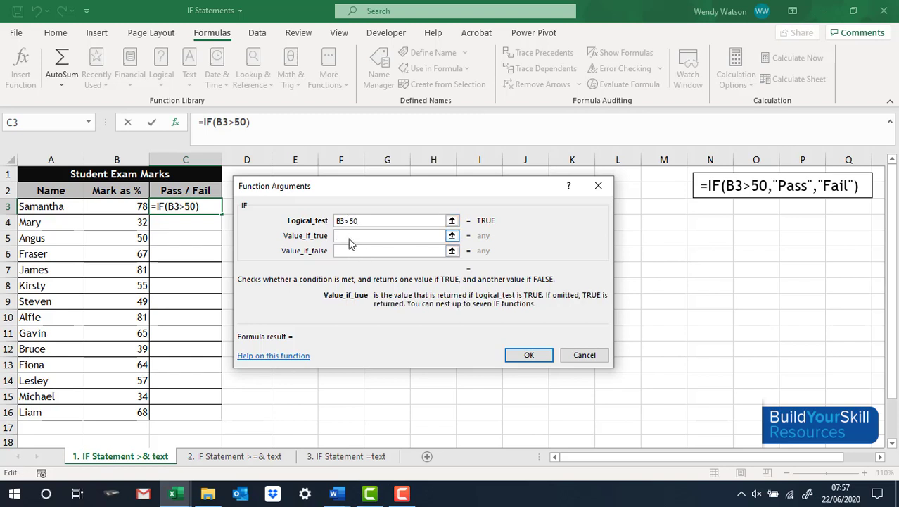
{"action": "type", "text": "P"}
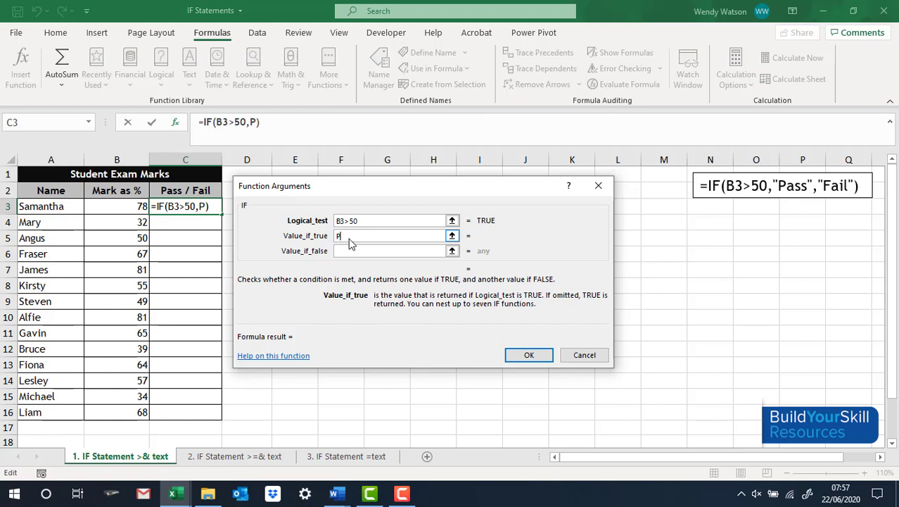
{"action": "type", "text": "ass"}
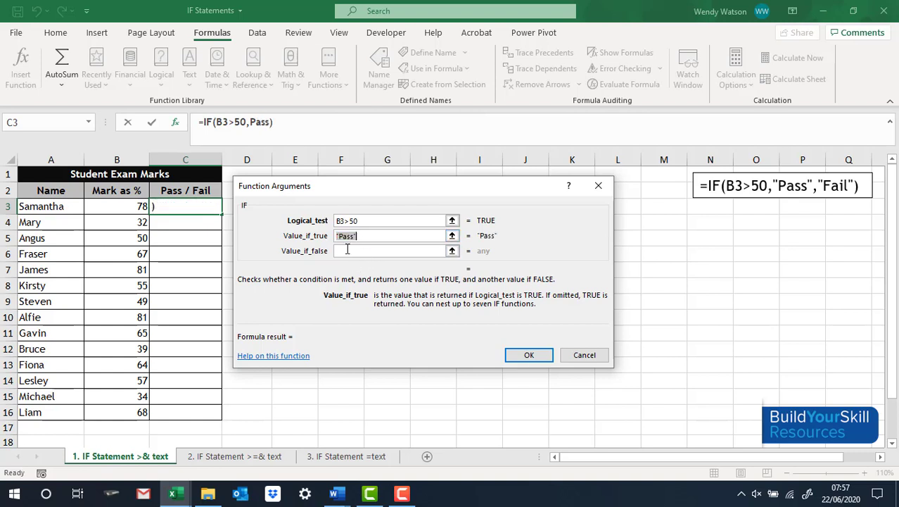
{"action": "left_click", "coordinate": [394, 251]}
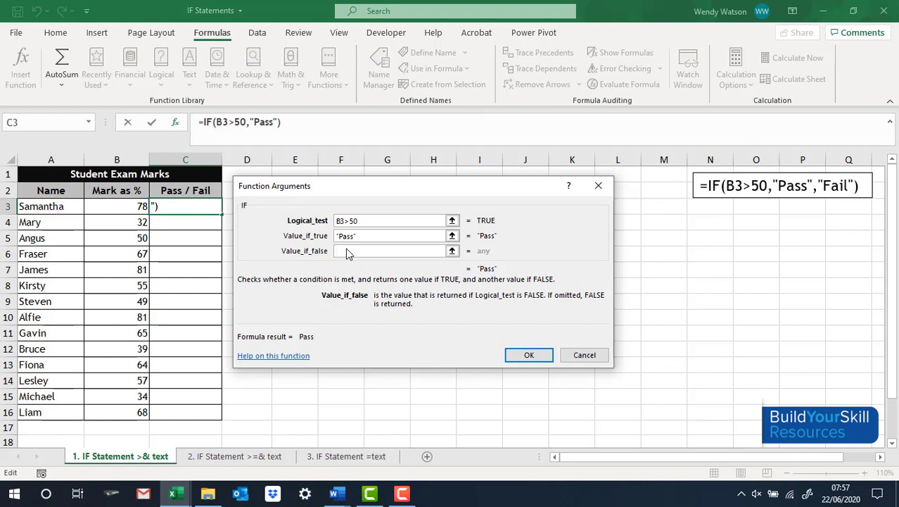
{"action": "type", "text": "Fail\""}
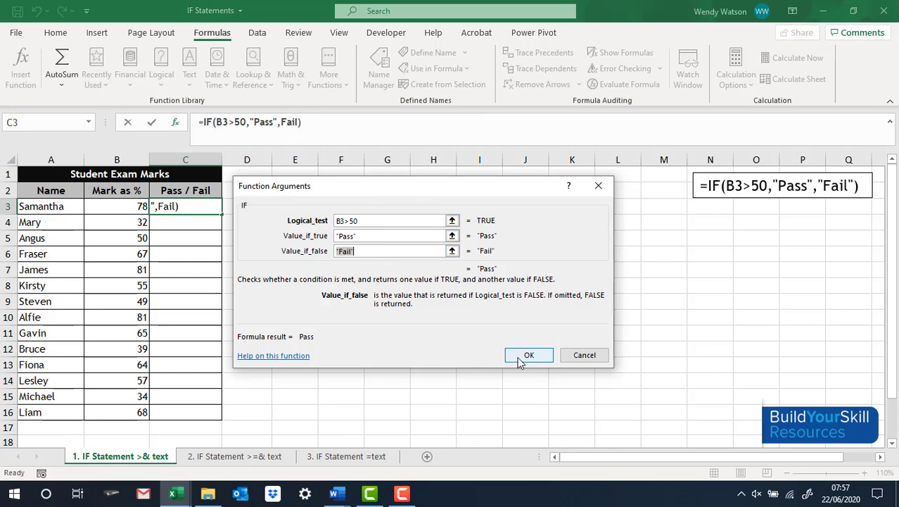
{"action": "left_click", "coordinate": [529, 355]}
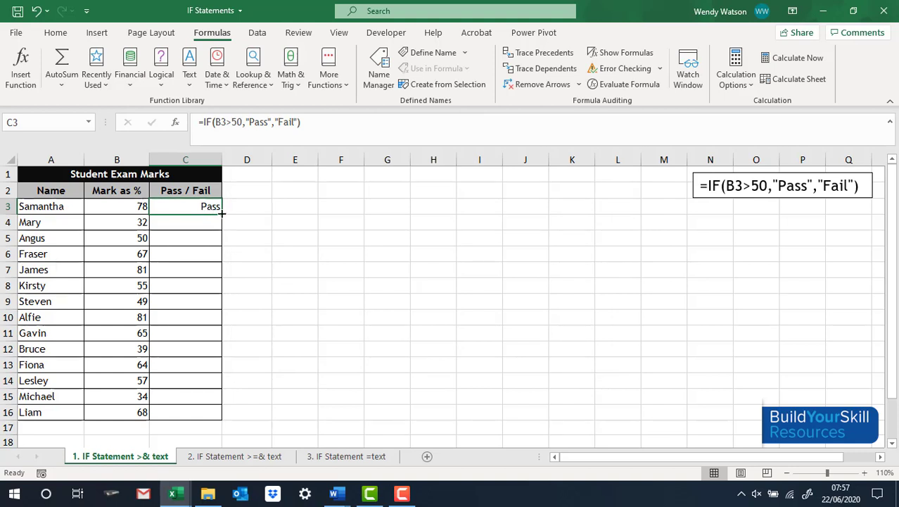
- Fill the formula down to Liam's row and check that Angus's mark of 50 gives Fail
{"action": "left_click_drag", "start_coordinate": [222, 211], "coordinate": [223, 411]}
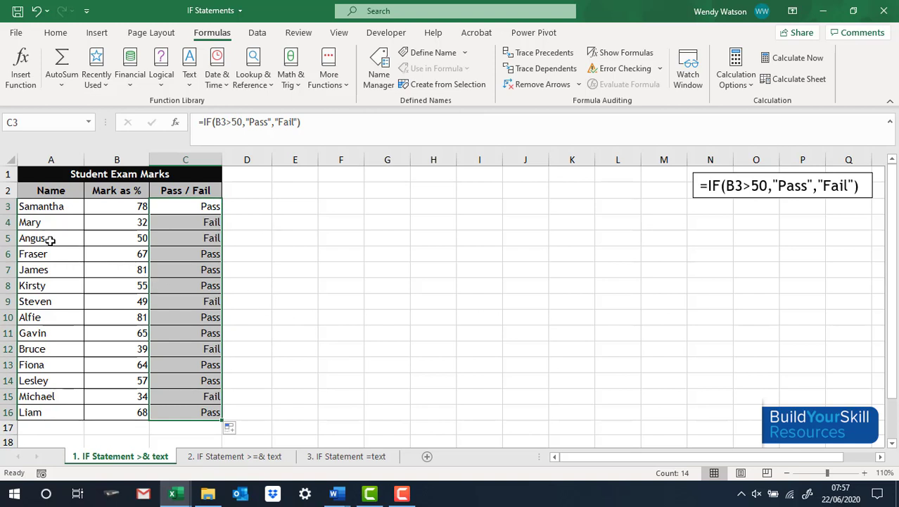
{"action": "left_click", "coordinate": [117, 237]}
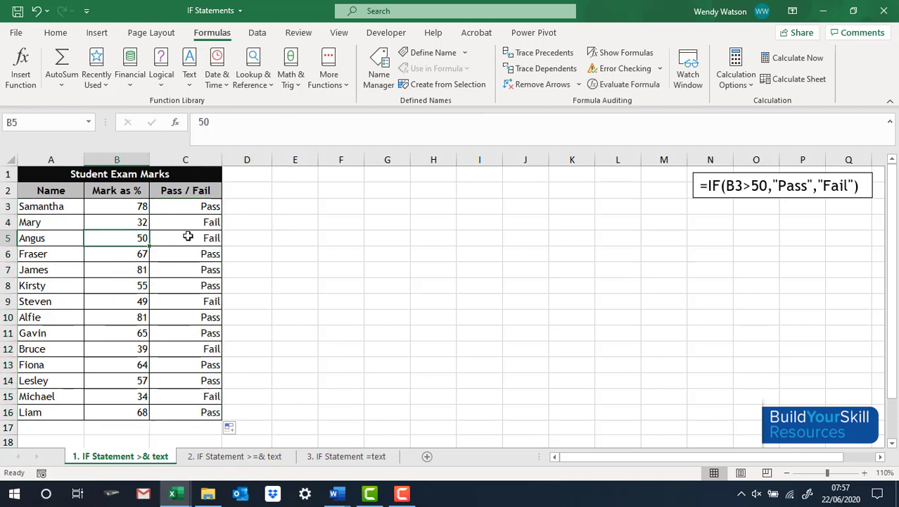
{"action": "left_click", "coordinate": [186, 236]}
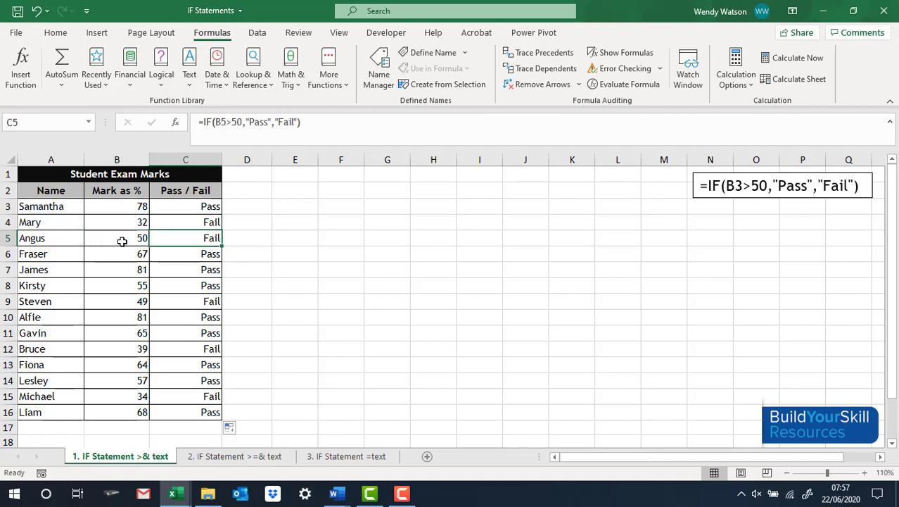
{"action": "mouse_move", "coordinate": [273, 486]}
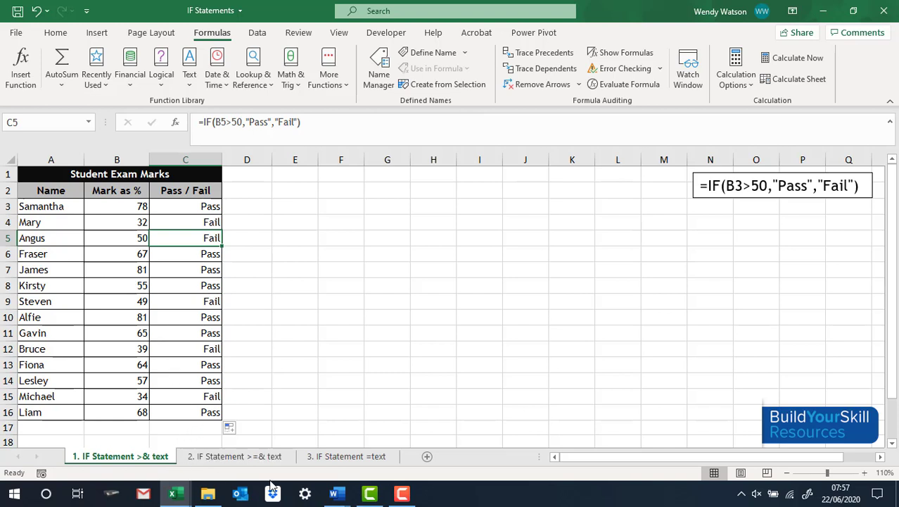
- Switch to the '2. IF Statement >=& text' sheet requiring at least 50% to pass
{"action": "left_click", "coordinate": [235, 456]}
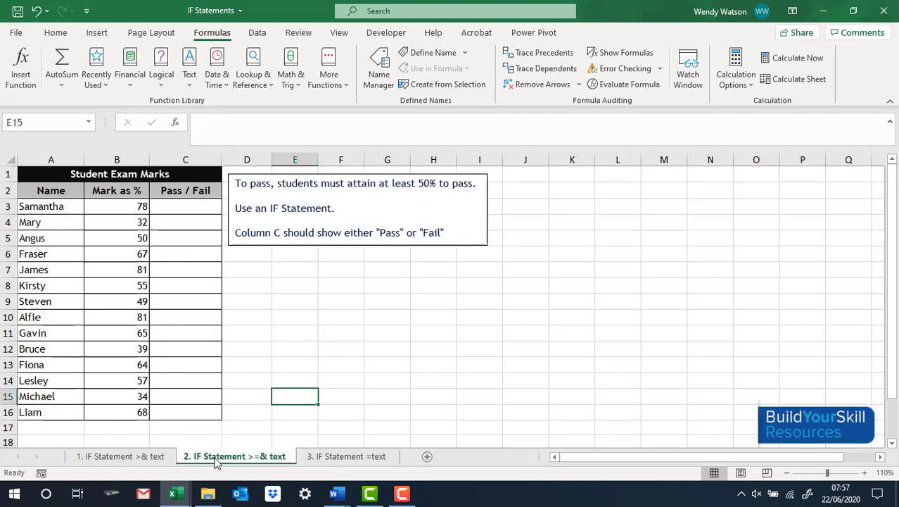
{"action": "mouse_move", "coordinate": [178, 322]}
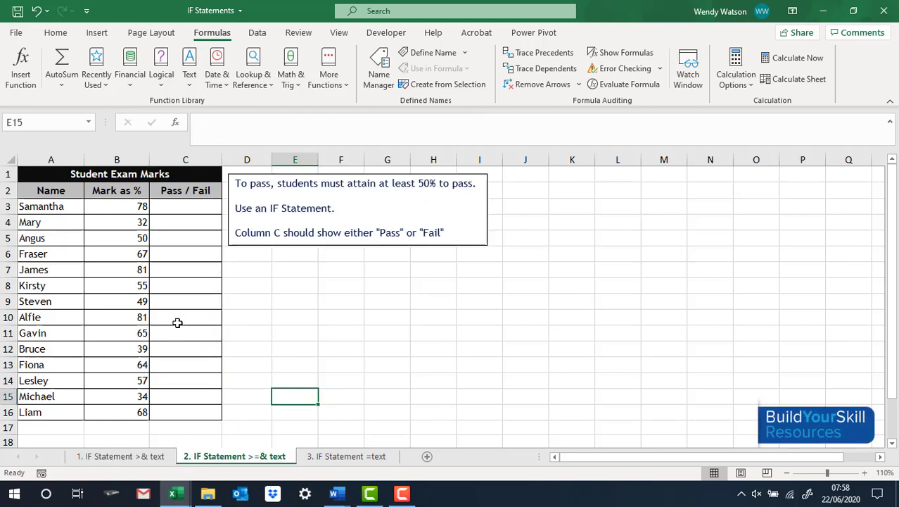
{"action": "mouse_move", "coordinate": [285, 217]}
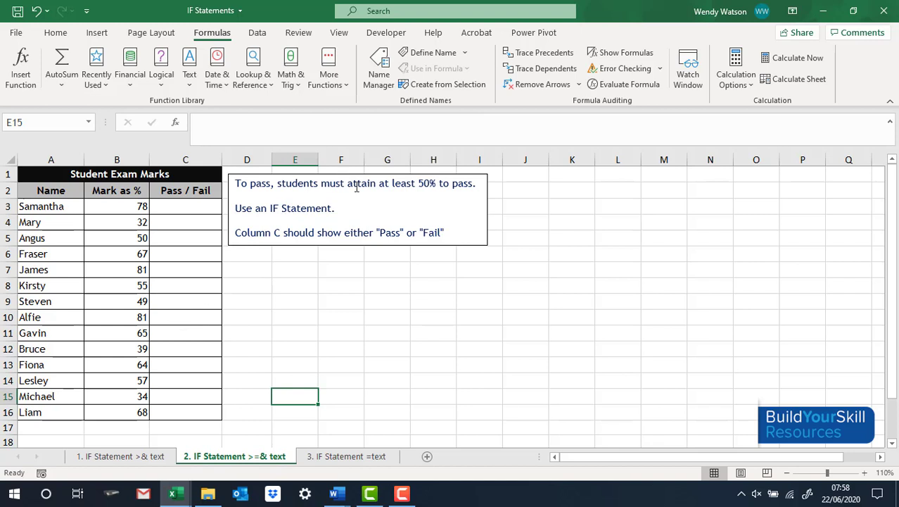
{"action": "mouse_move", "coordinate": [423, 194]}
{"action": "type", "text": "="}
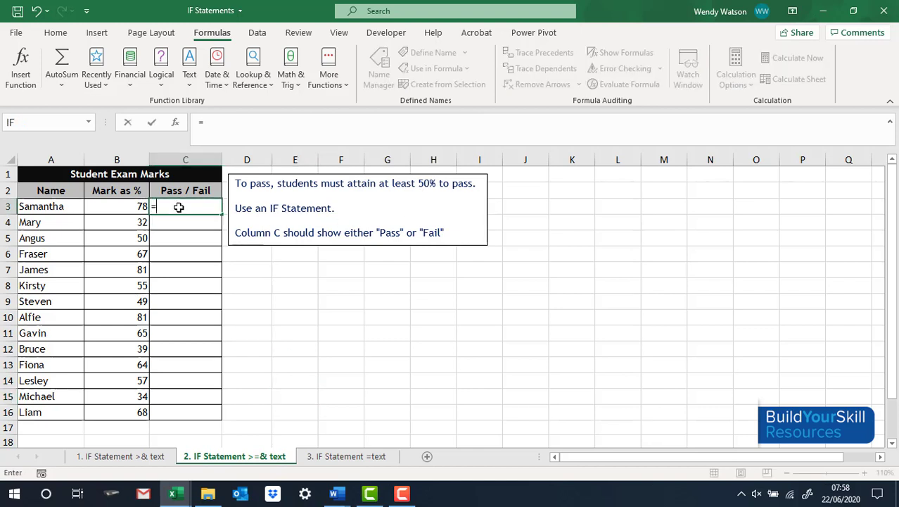
- Write =IF(B3>=50,"Pass","Fail") in C3, referencing Samantha's mark B3
{"action": "type", "text": "IF("}
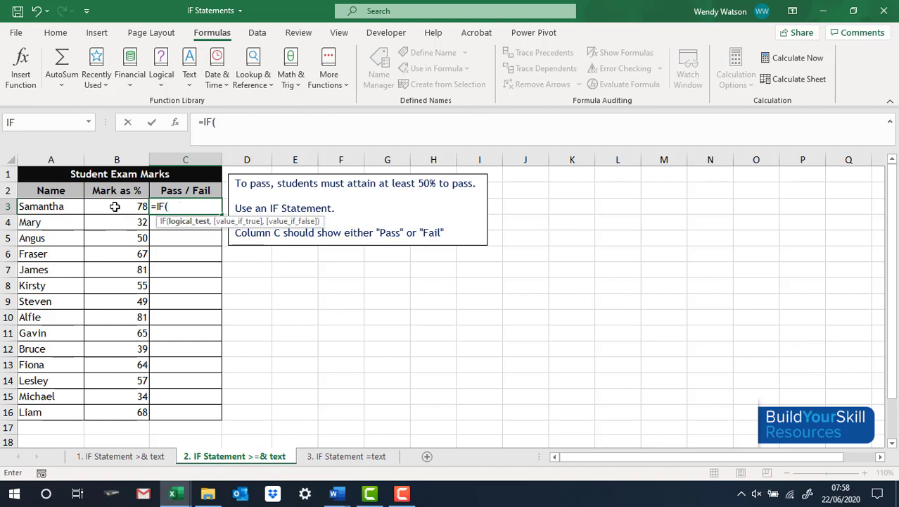
{"action": "left_click", "coordinate": [117, 206]}
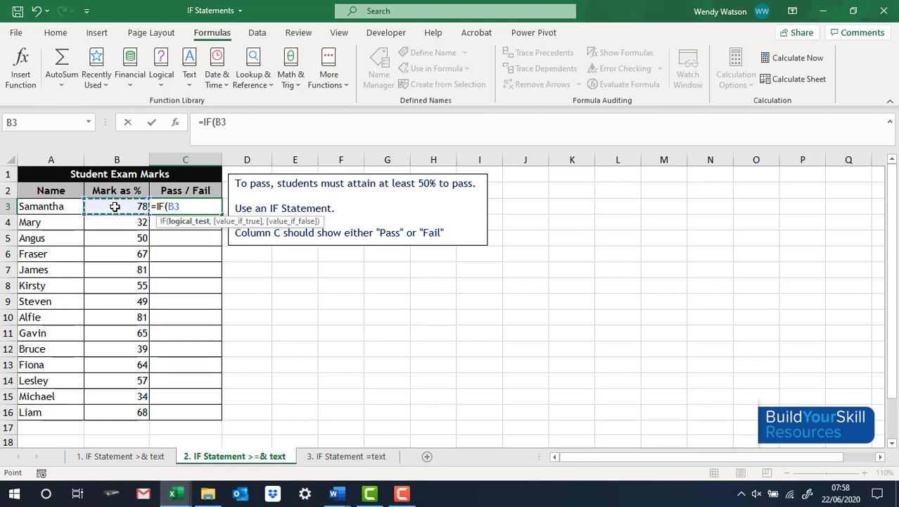
{"action": "type", "text": ">"}
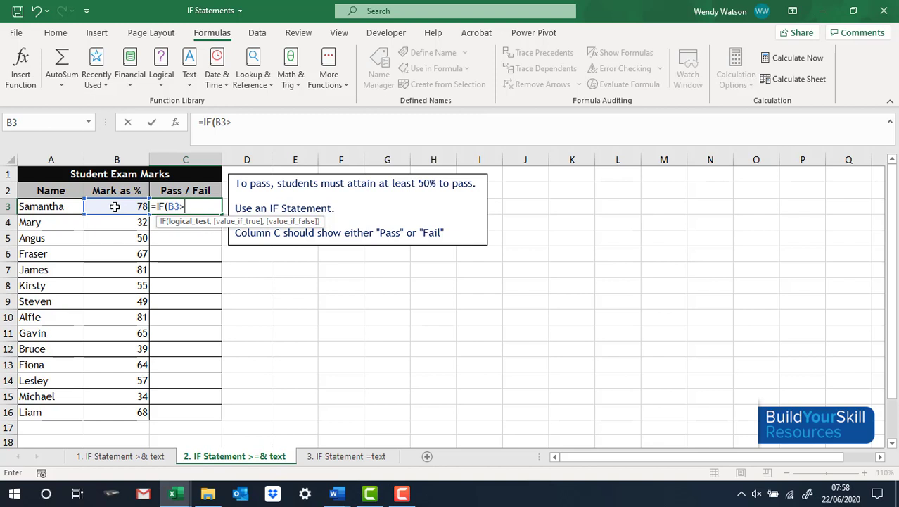
{"action": "type", "text": "="}
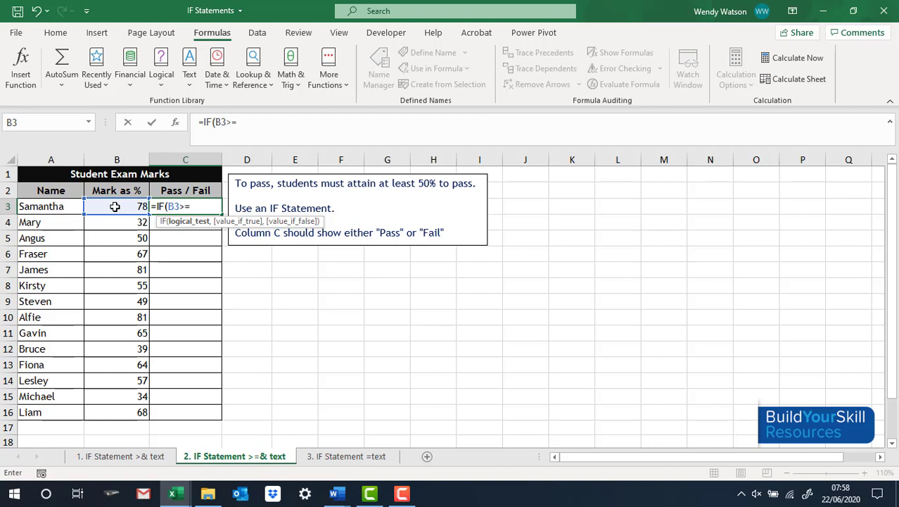
{"action": "type", "text": "50"}
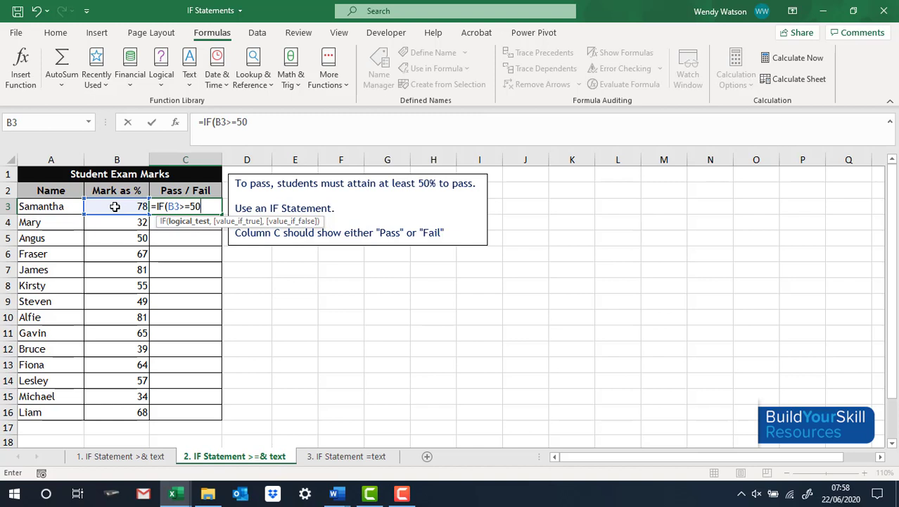
{"action": "type", "text": ","}
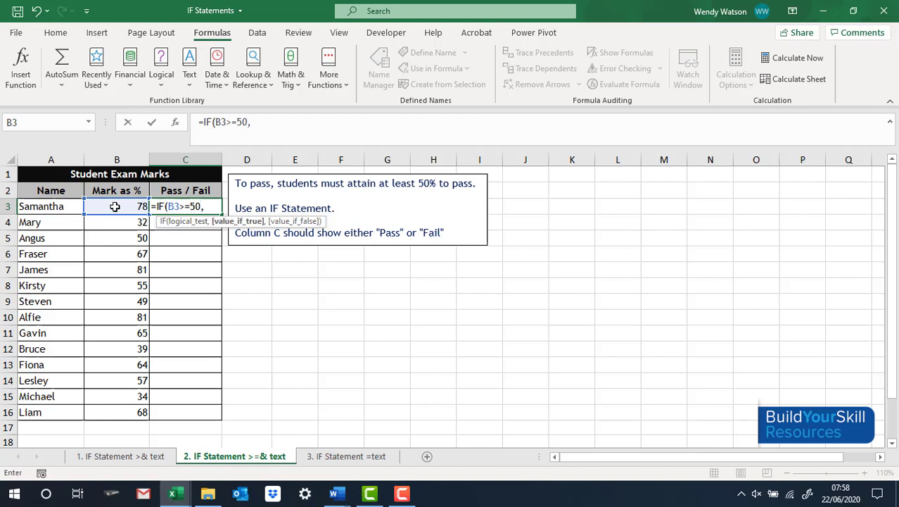
{"action": "type", "text": "\"Pass"}
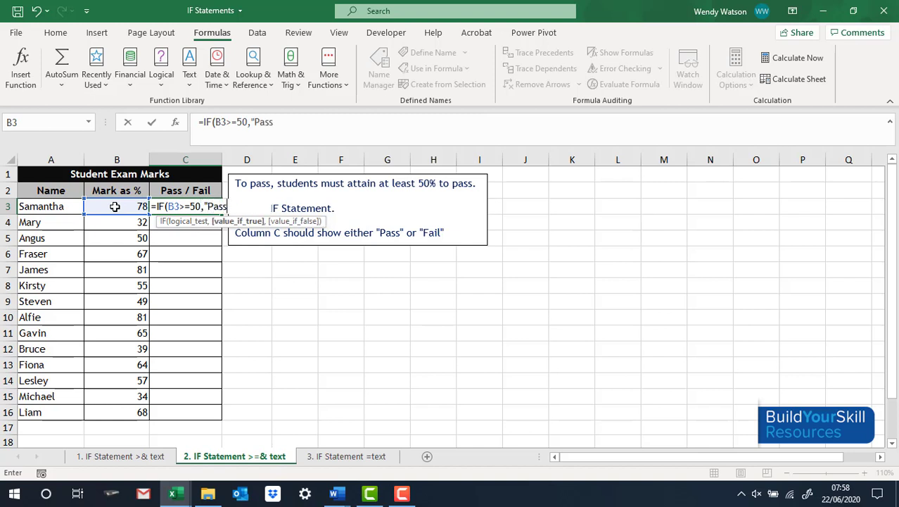
{"action": "type", "text": "\","}
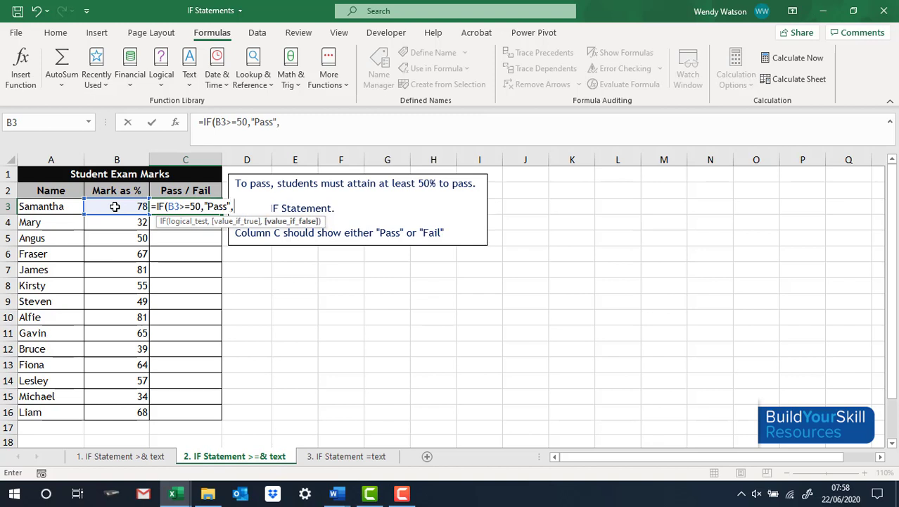
{"action": "type", "text": "\"Fai"}
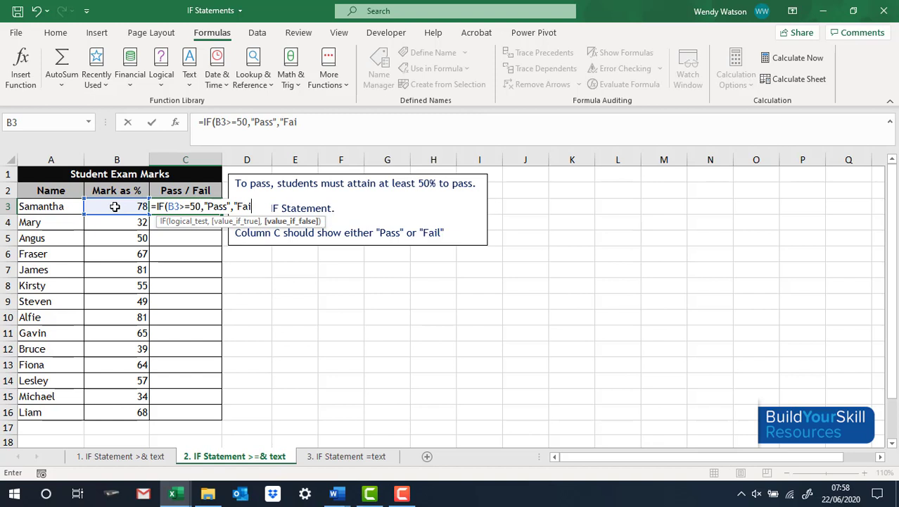
{"action": "type", "text": "l\""}
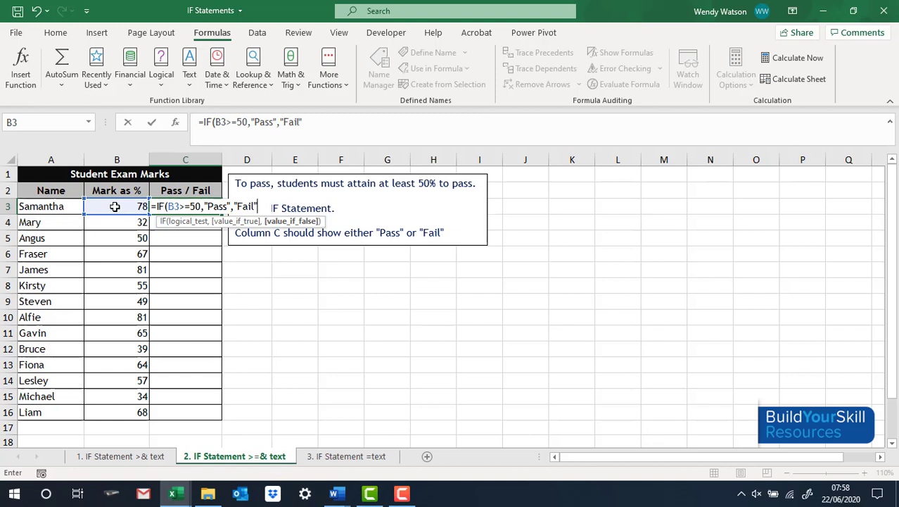
{"action": "type", "text": ")"}
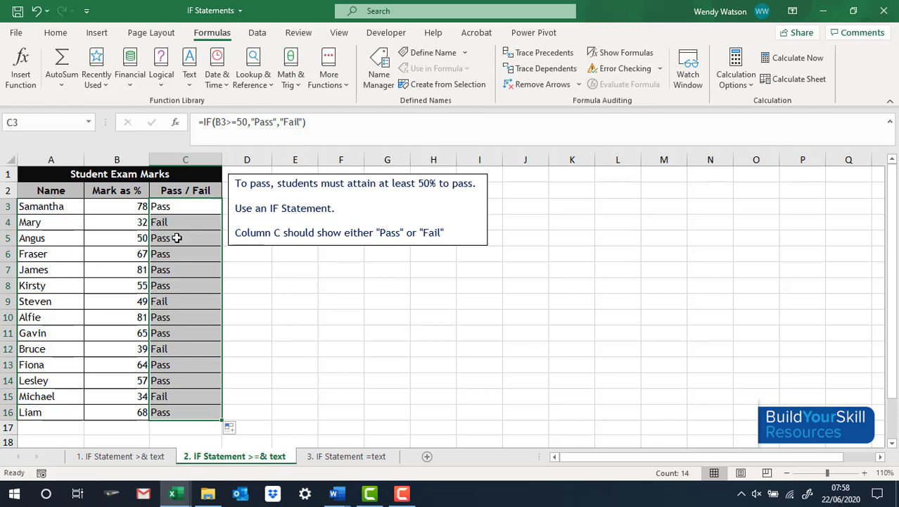
{"action": "mouse_move", "coordinate": [335, 442]}
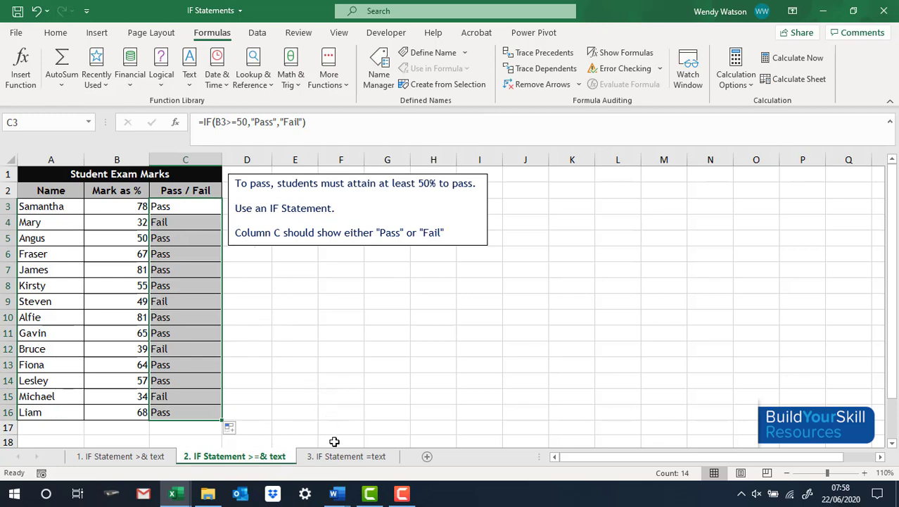
- Switch to the '3. IF Statement =text' class lists sheet
{"action": "left_click", "coordinate": [347, 456]}
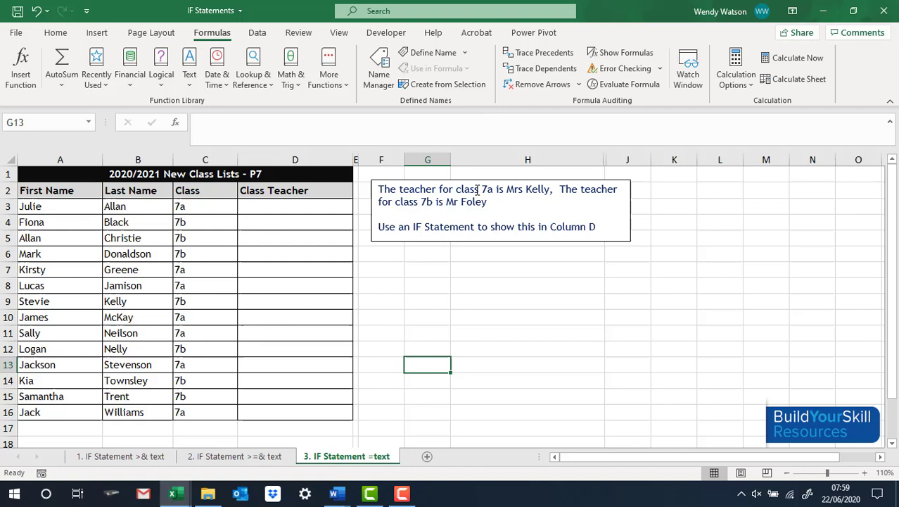
{"action": "mouse_move", "coordinate": [504, 188]}
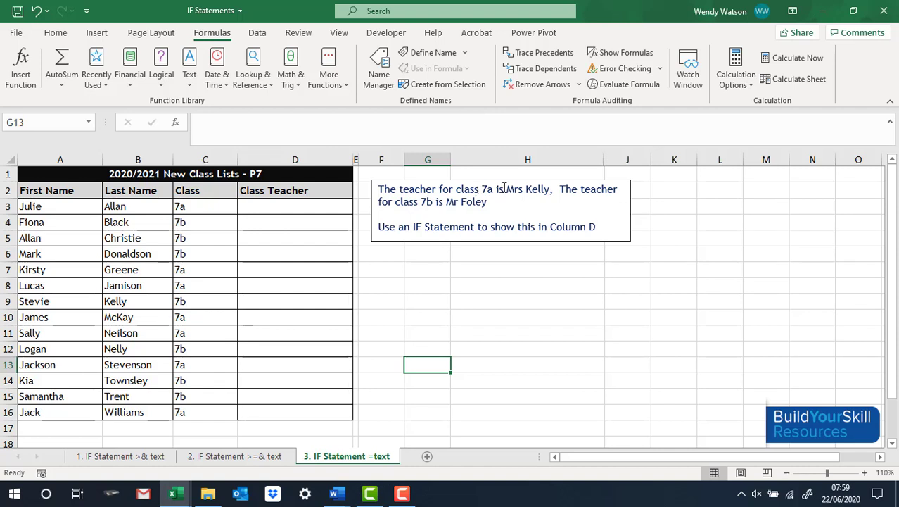
{"action": "mouse_move", "coordinate": [446, 212]}
{"action": "type", "text": "="}
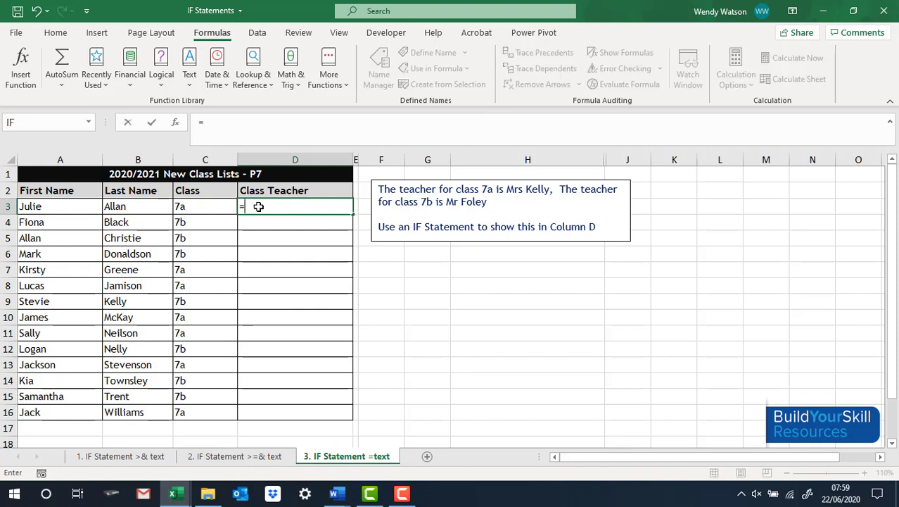
- Begin =IF(C3="7a", in D3, testing Julie's class code against 7a
{"action": "type", "text": "IF("}
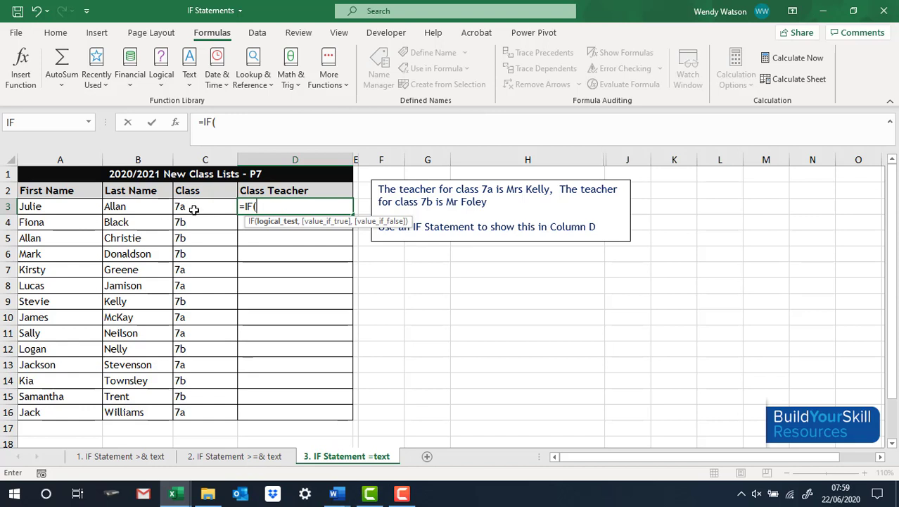
{"action": "left_click", "coordinate": [205, 205]}
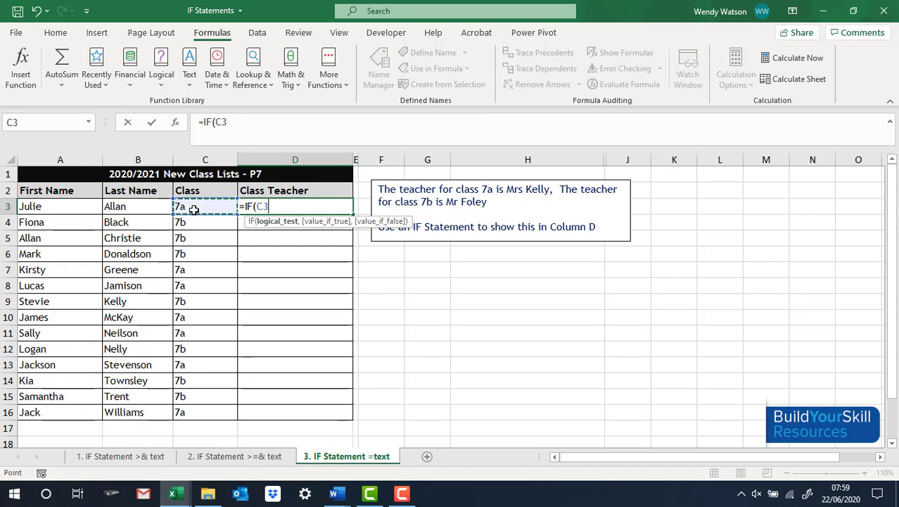
{"action": "type", "text": "="}
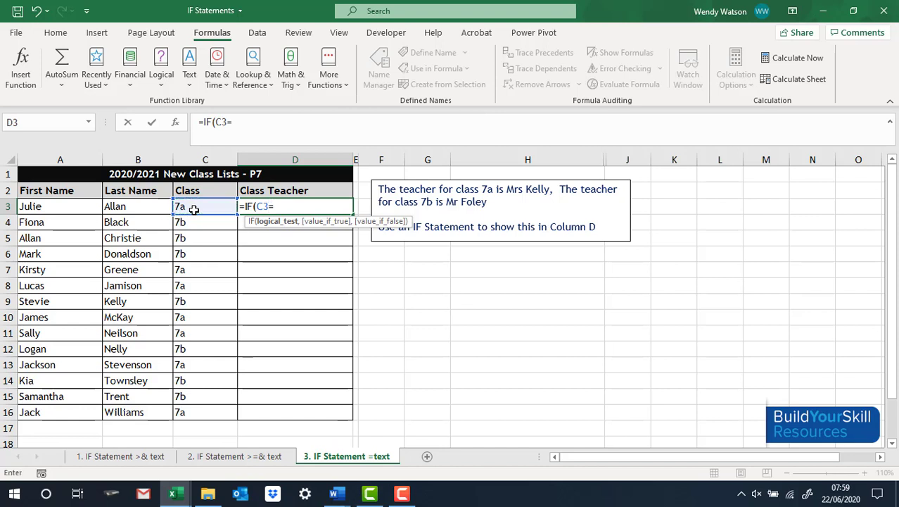
{"action": "type", "text": "\"7"}
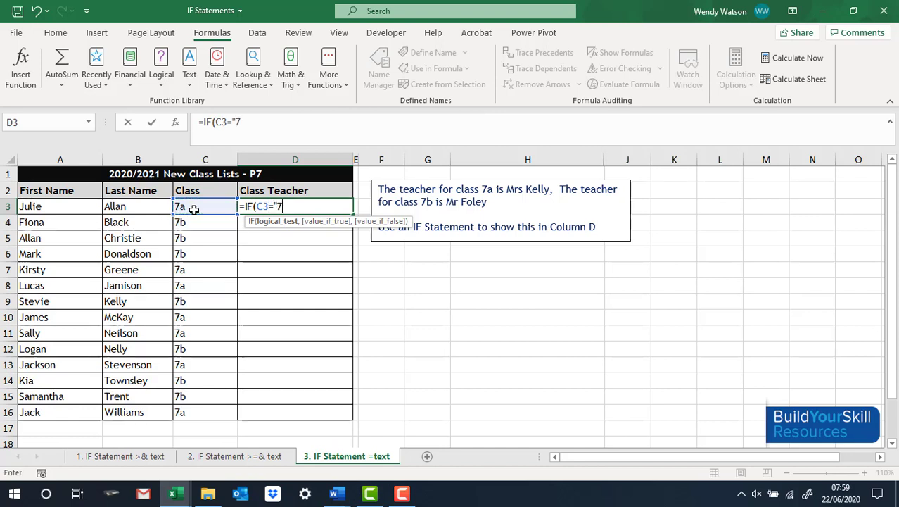
{"action": "type", "text": "a"}
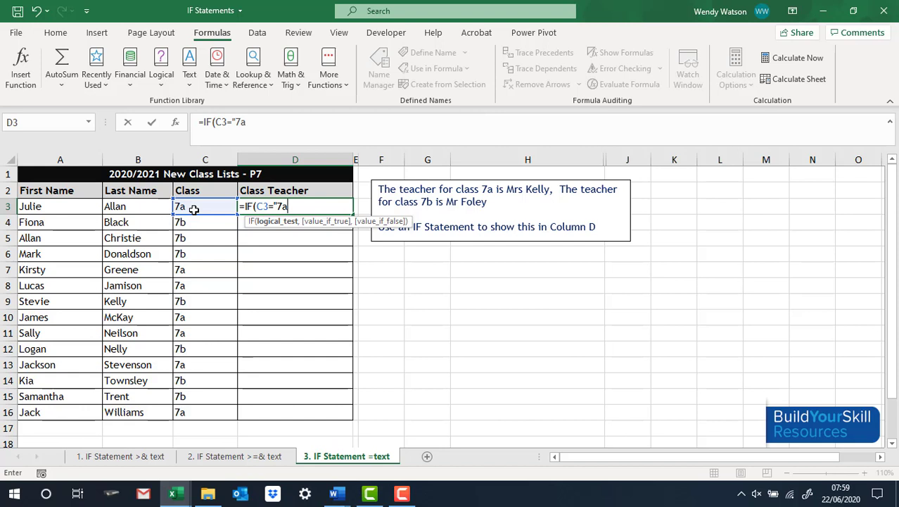
{"action": "type", "text": "\""}
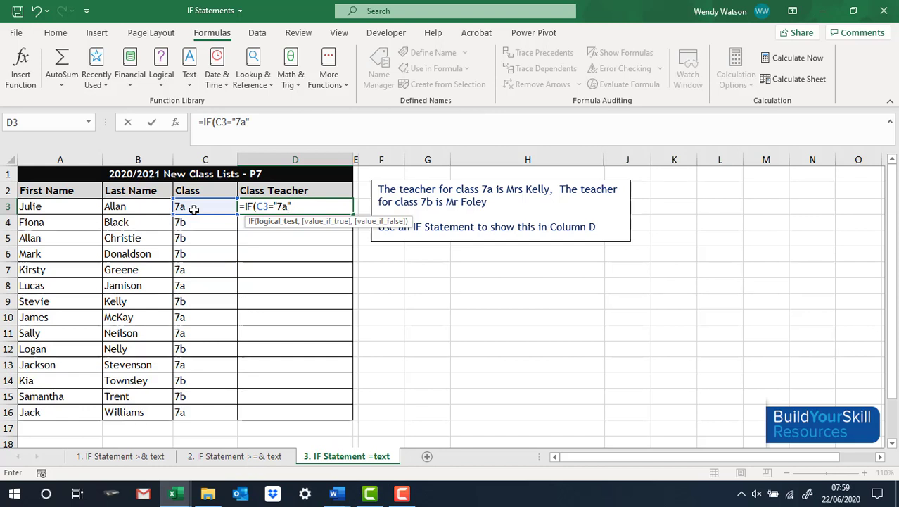
{"action": "type", "text": ","}
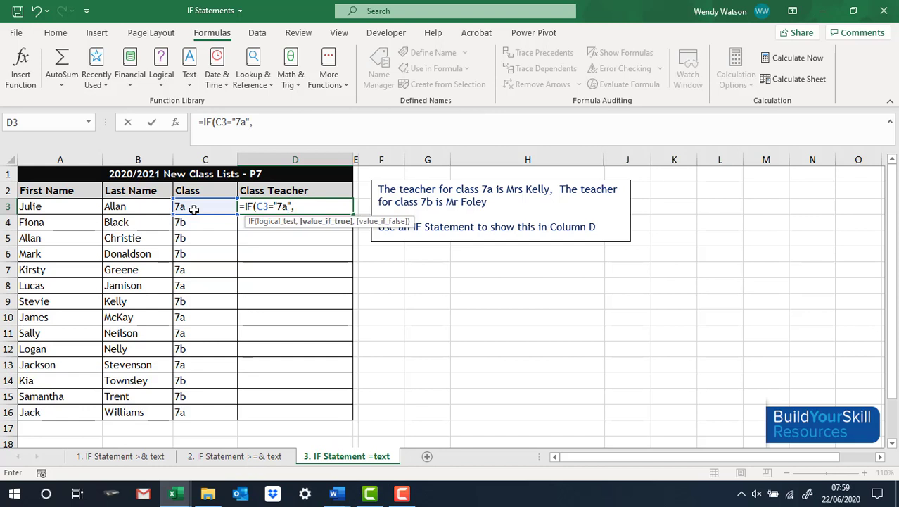
- Add "Mrs Kelly","Mr Foley" and confirm, so D3 shows Mrs Kelly
{"action": "type", "text": "\"M"}
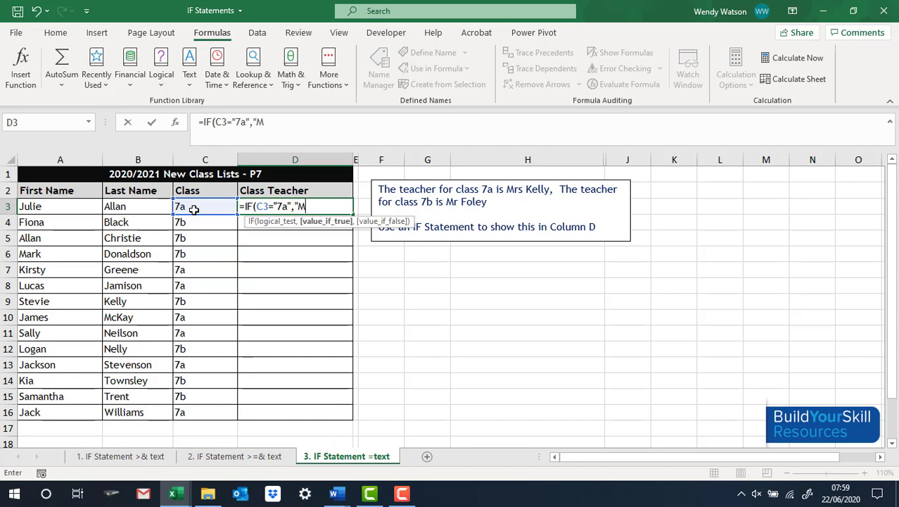
{"action": "type", "text": "rs Kel"}
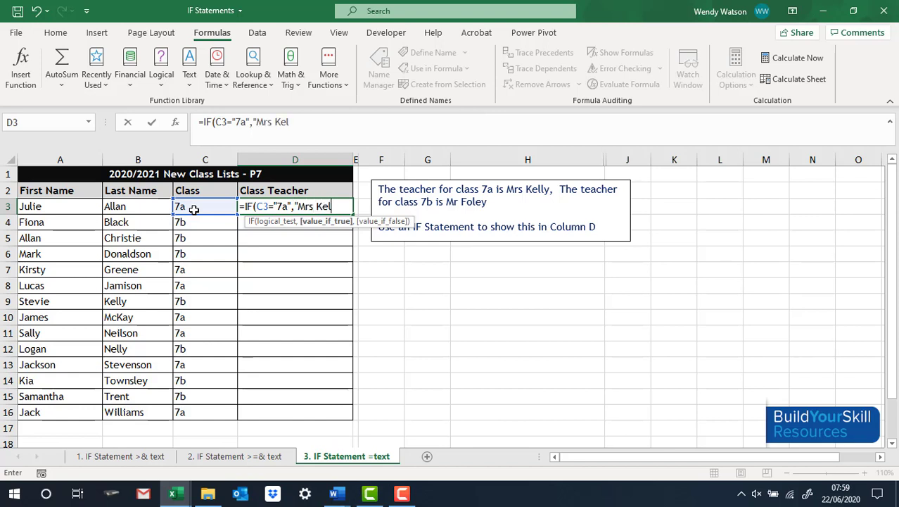
{"action": "type", "text": "ly\""}
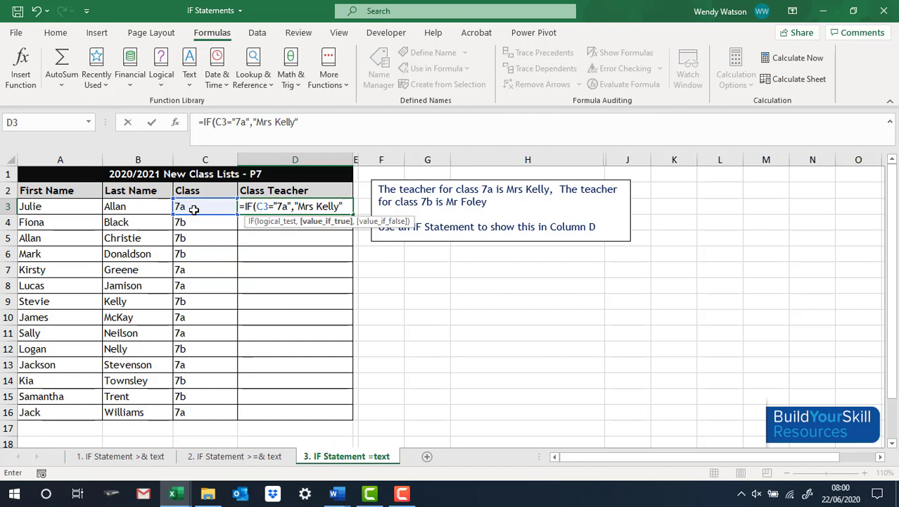
{"action": "type", "text": ","}
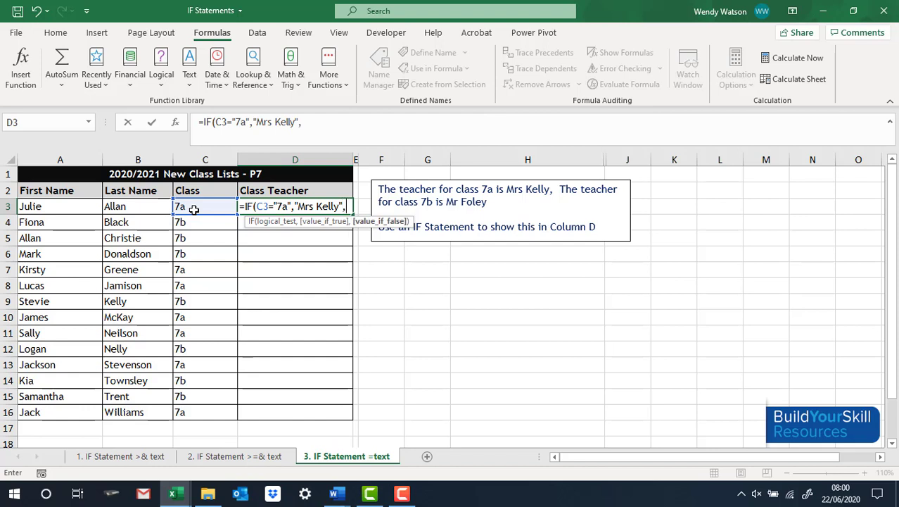
{"action": "type", "text": "\"M"}
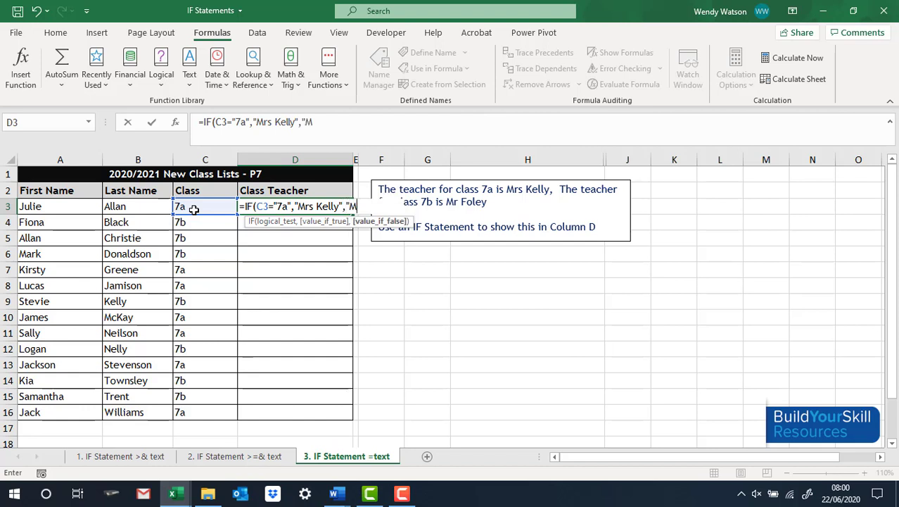
{"action": "type", "text": "r Foley"}
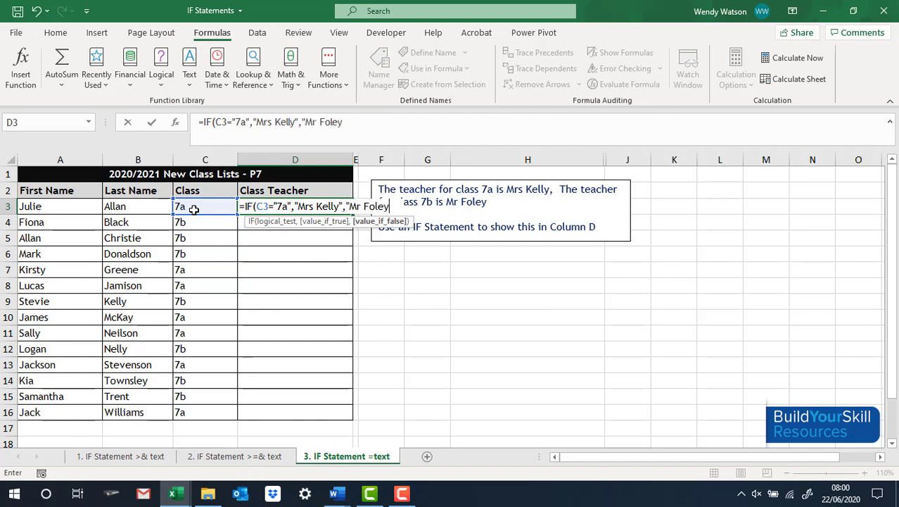
{"action": "type", "text": "\")"}
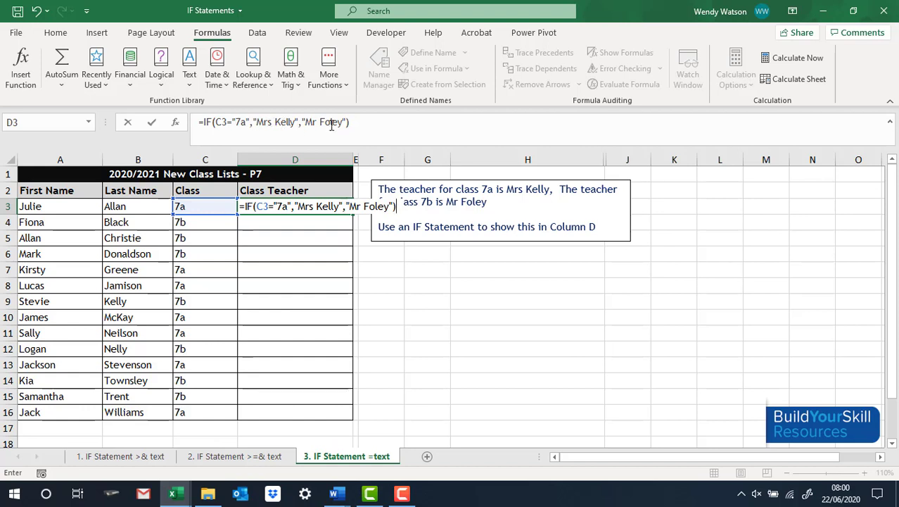
{"action": "key", "text": "Return"}
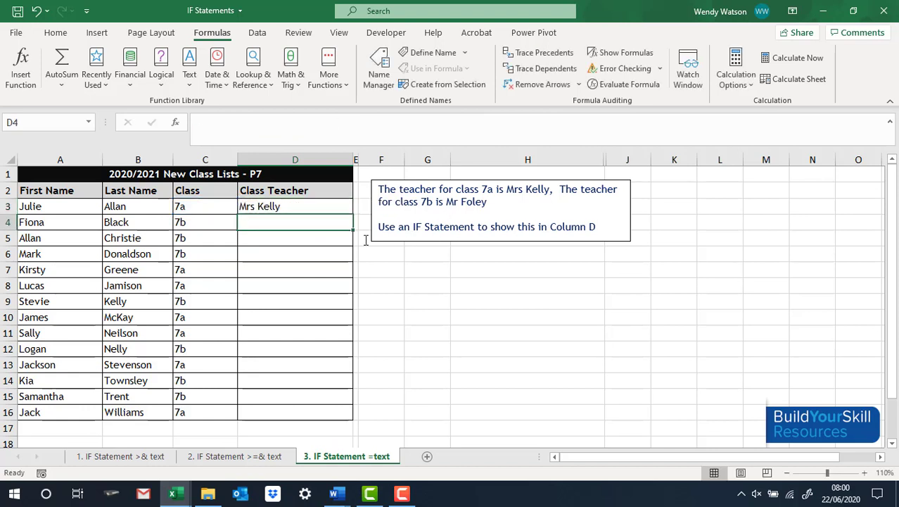